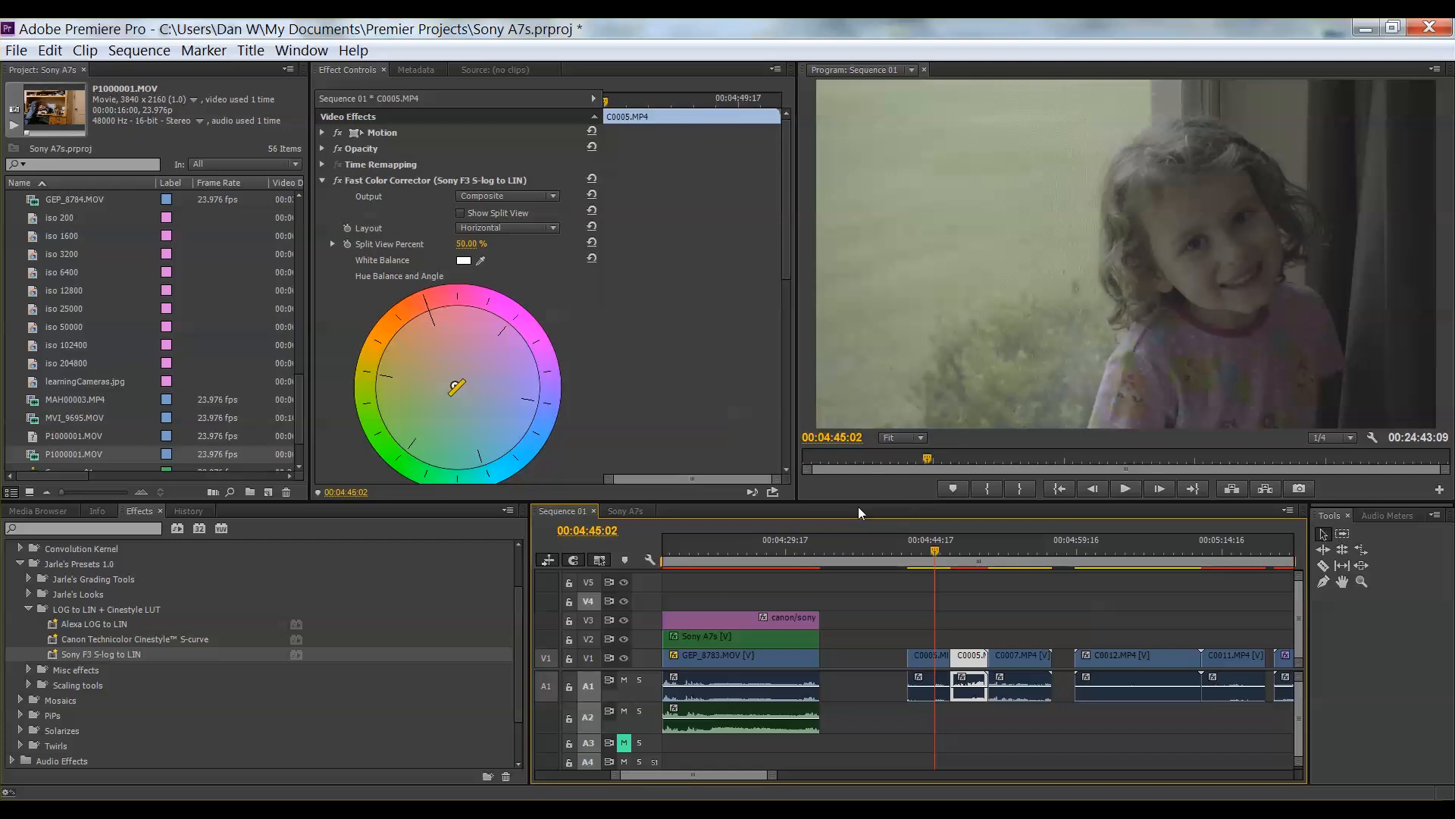
# - Replace C0005's old grade with the Sony F3 S-log to LIN preset and Sharpen at 15
pyautogui.click(928, 655)
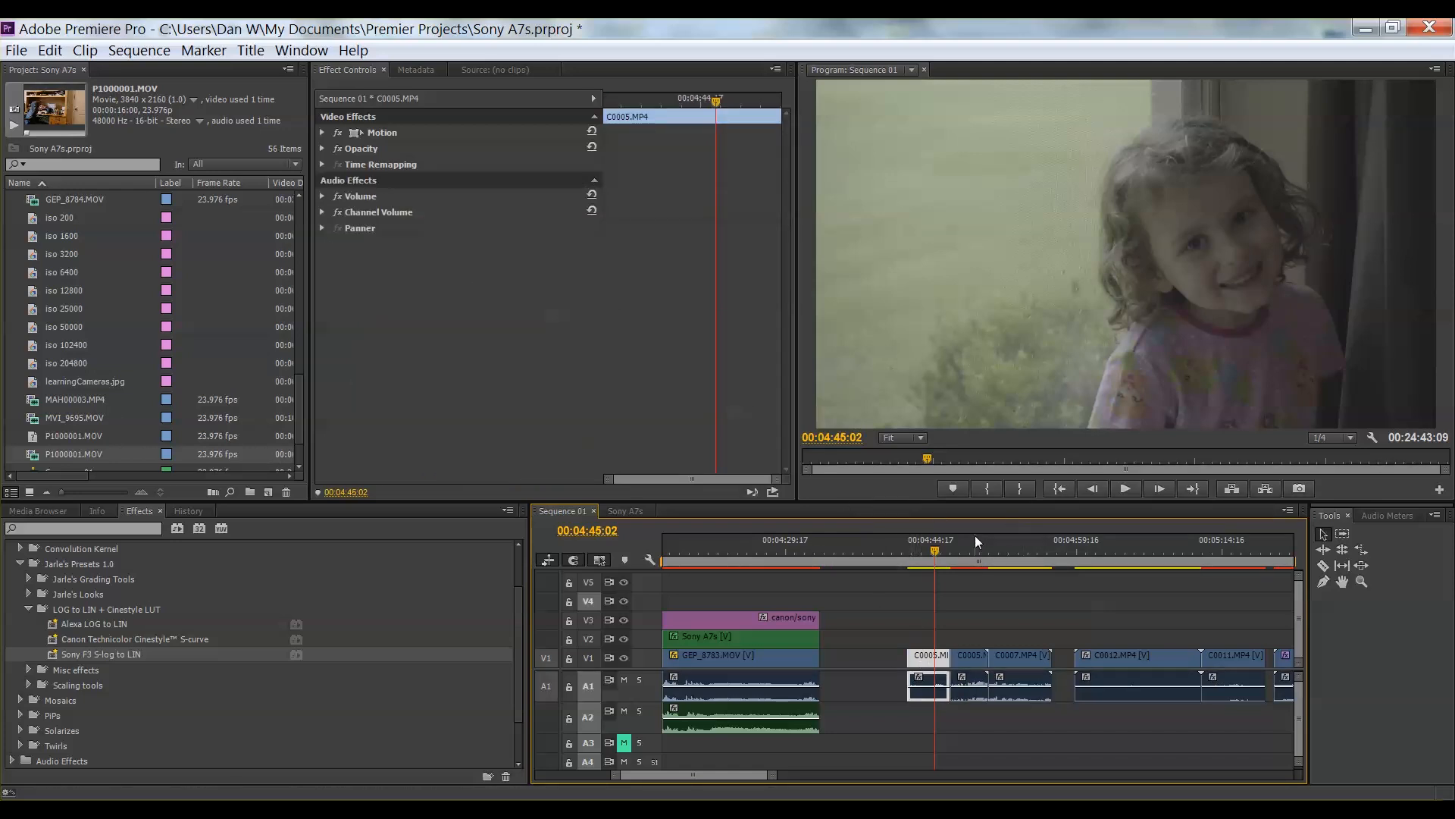
pyautogui.moveTo(127, 654)
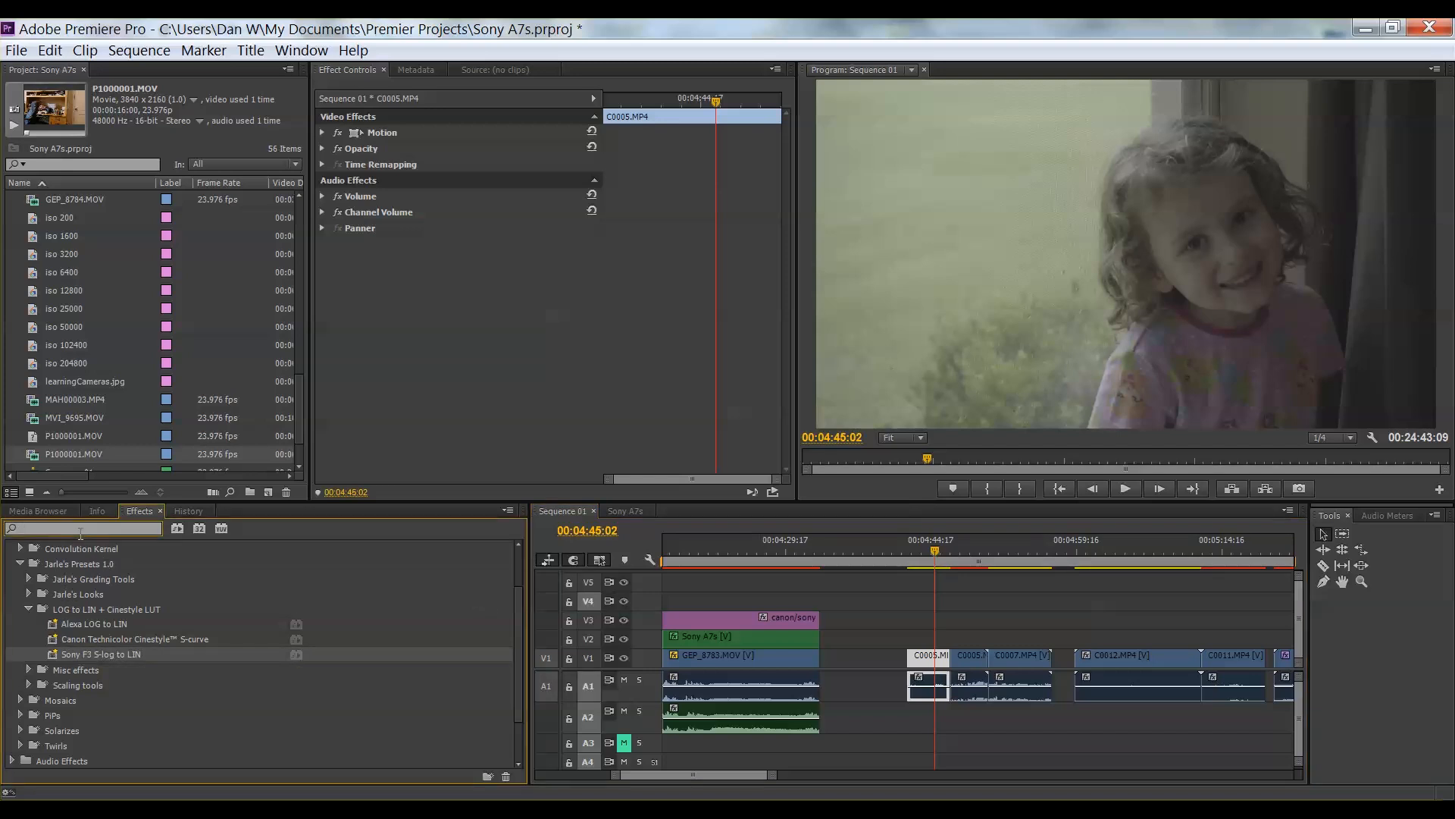
pyautogui.write('sony')
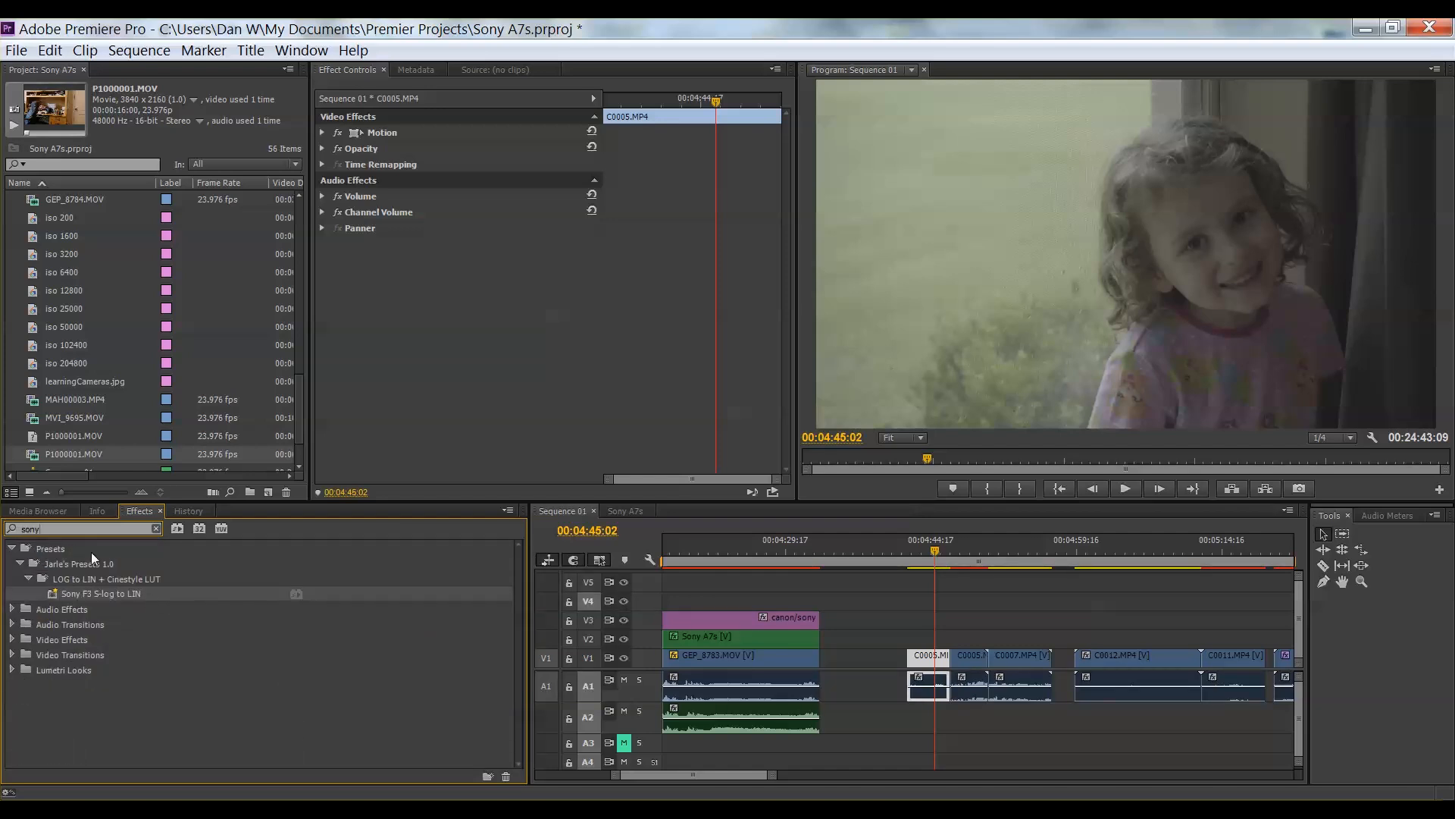
pyautogui.moveTo(100, 593)
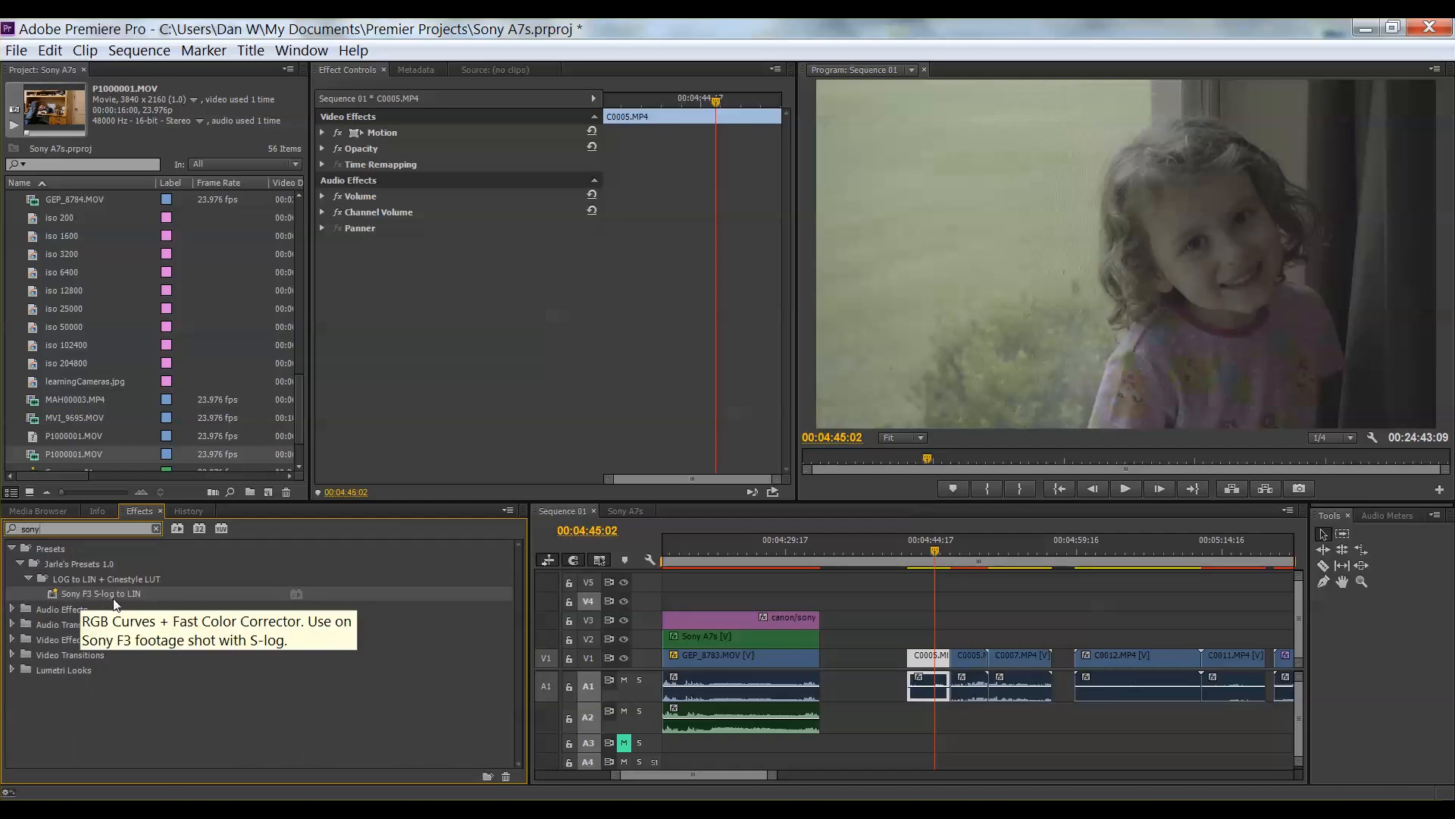
pyautogui.moveTo(114, 606)
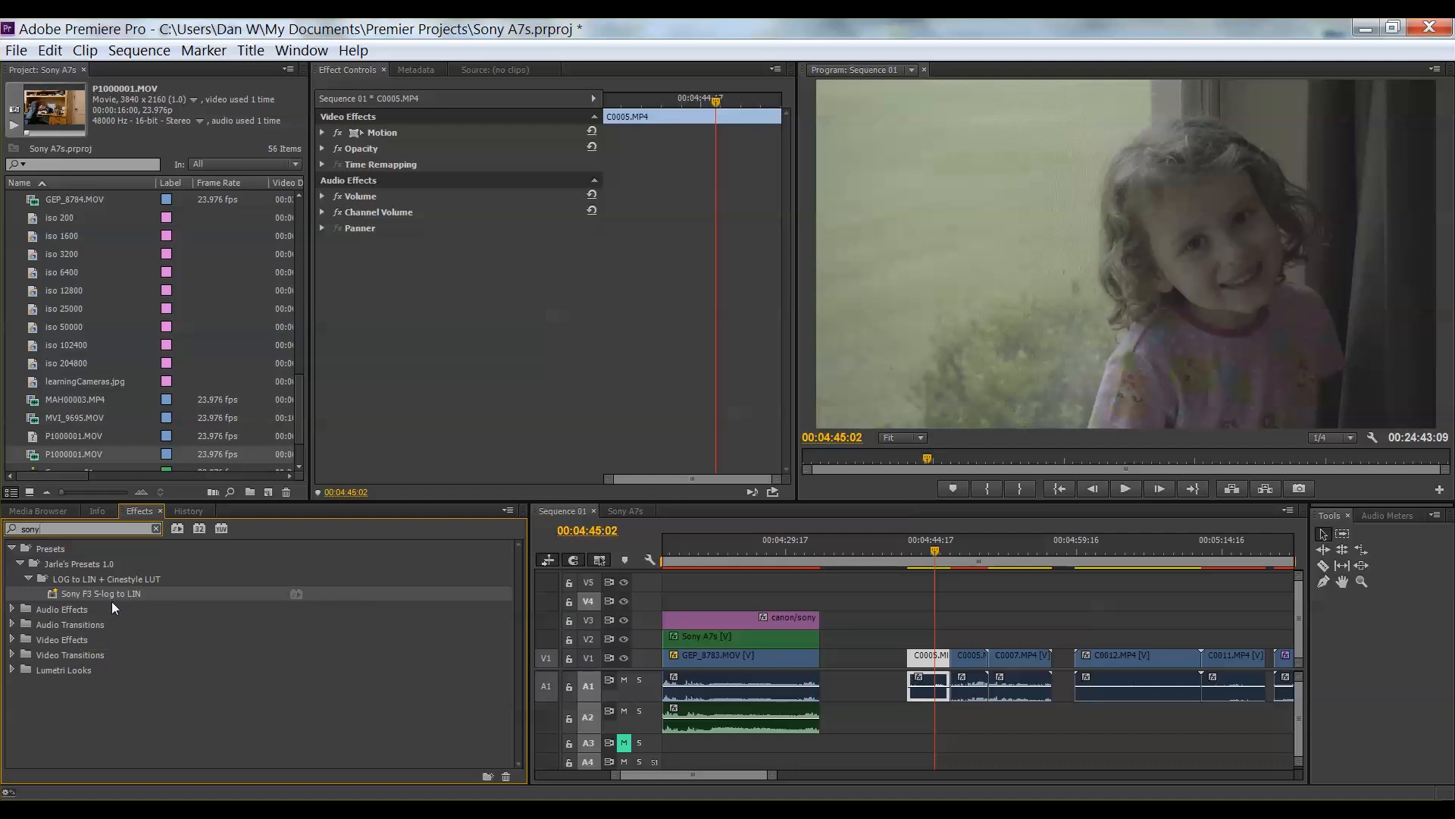
pyautogui.moveTo(150, 598)
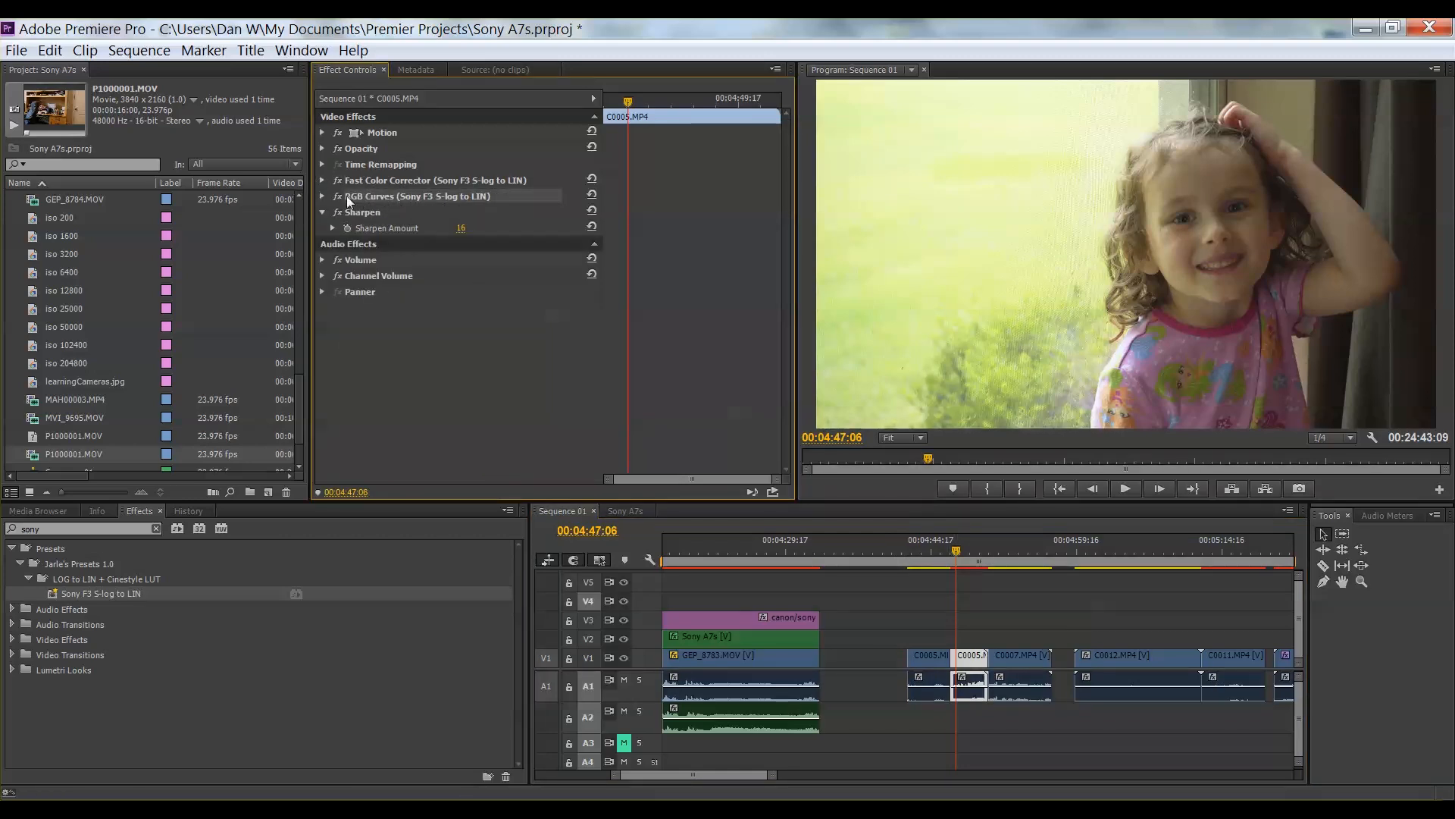
pyautogui.click(323, 196)
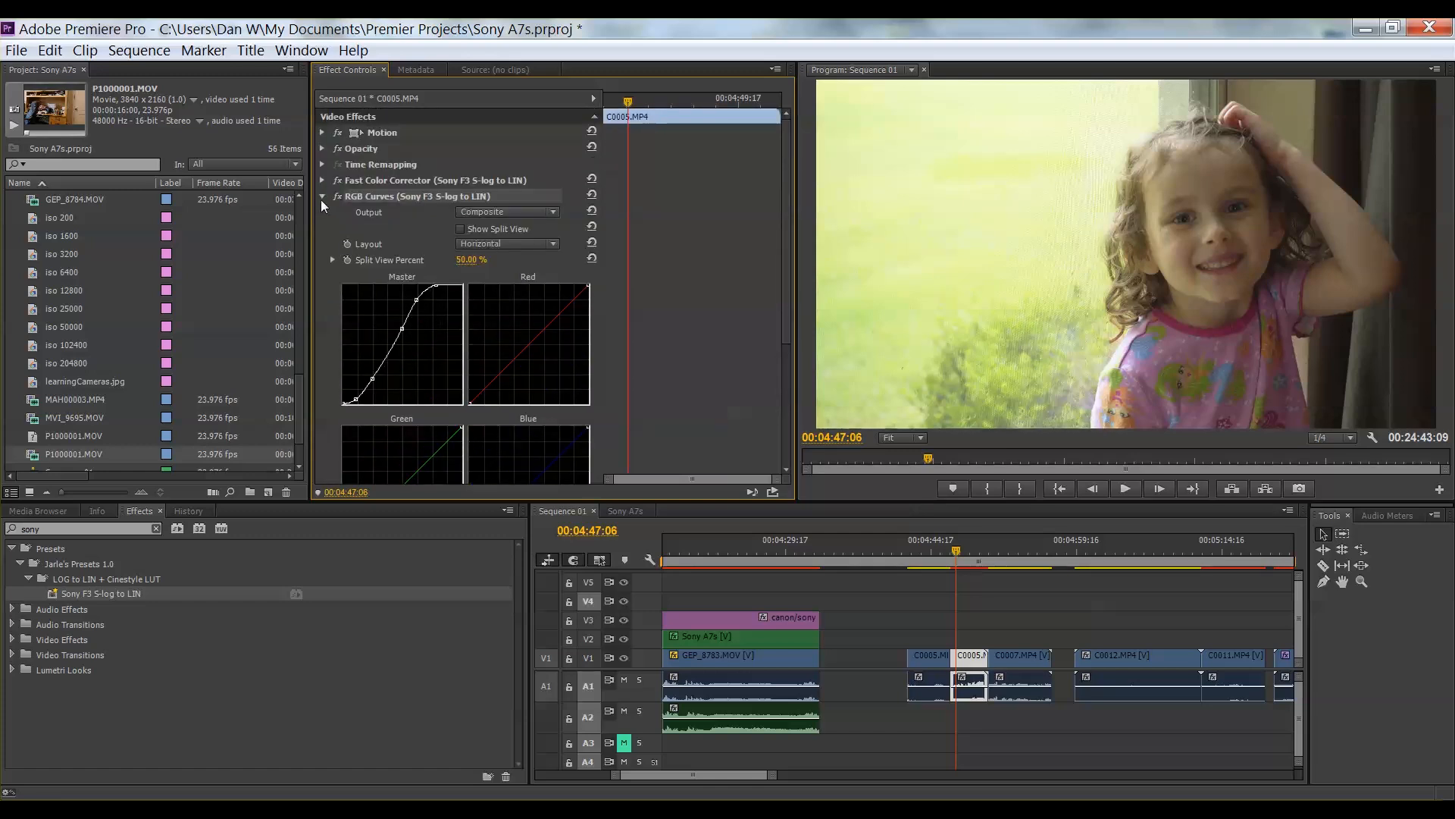
pyautogui.click(322, 197)
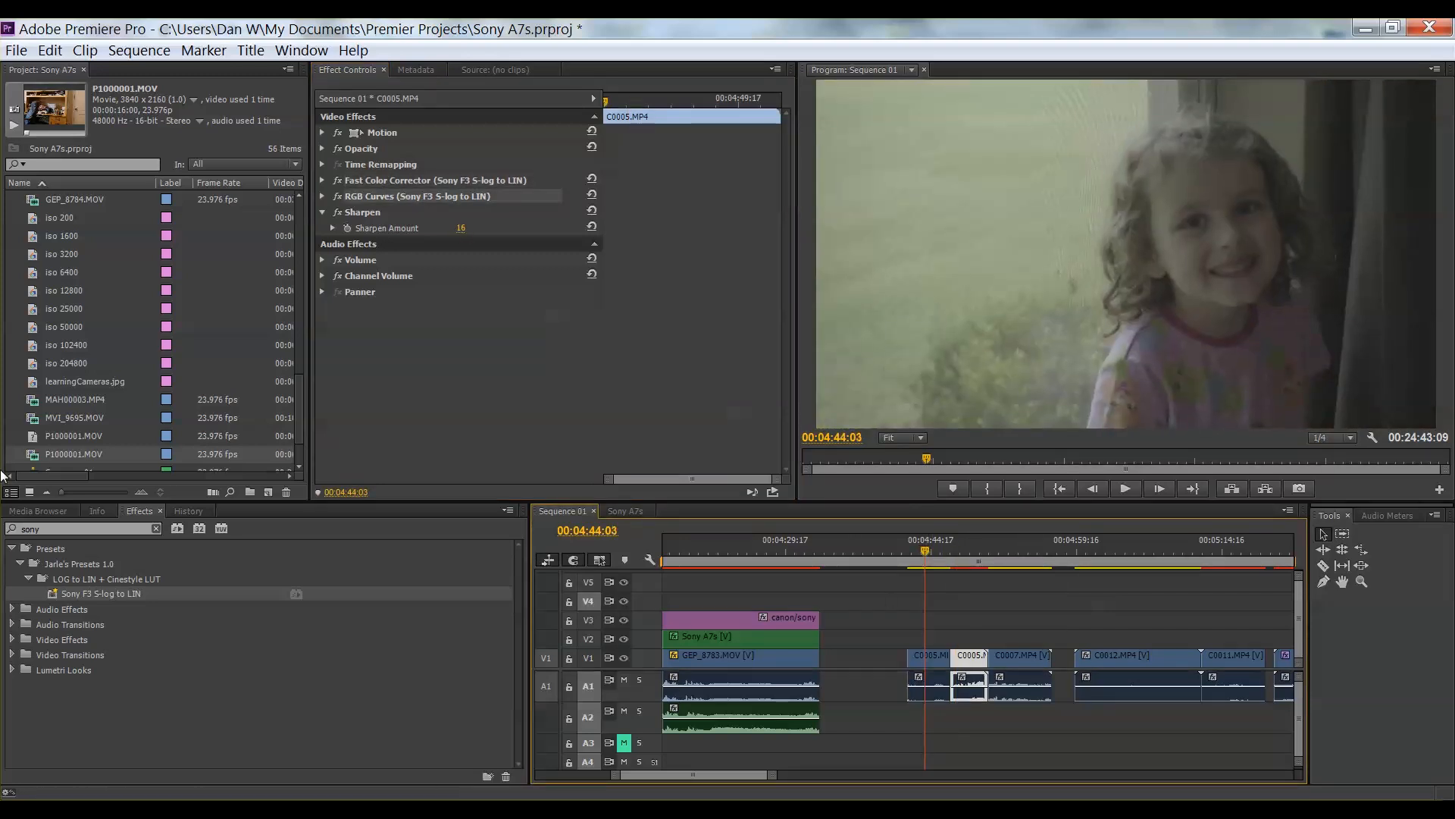
# - Delete Sharpen from C0005 and expand the Fast Color Corrector to show the hue wheel
pyautogui.click(100, 593)
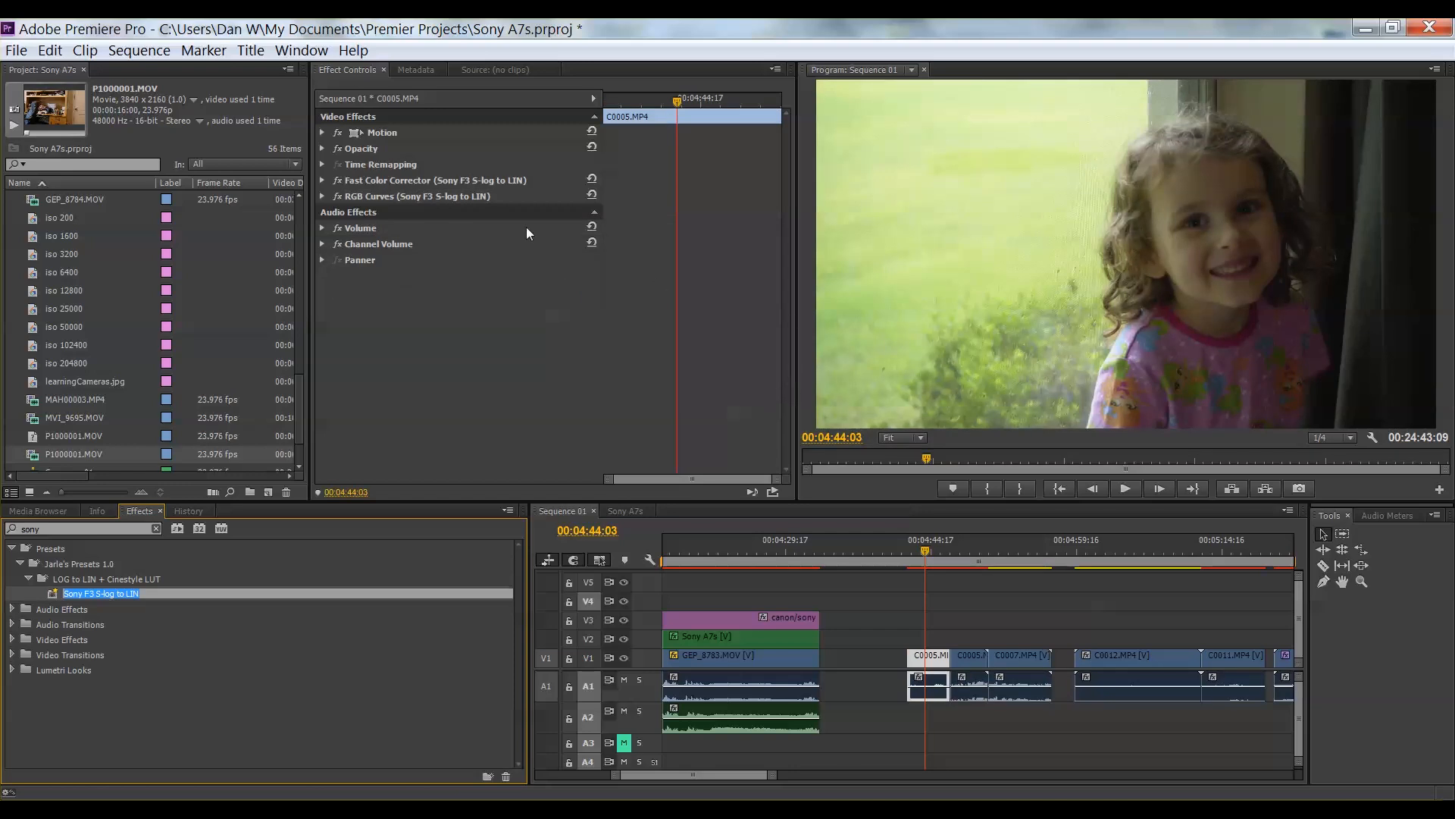
pyautogui.click(323, 180)
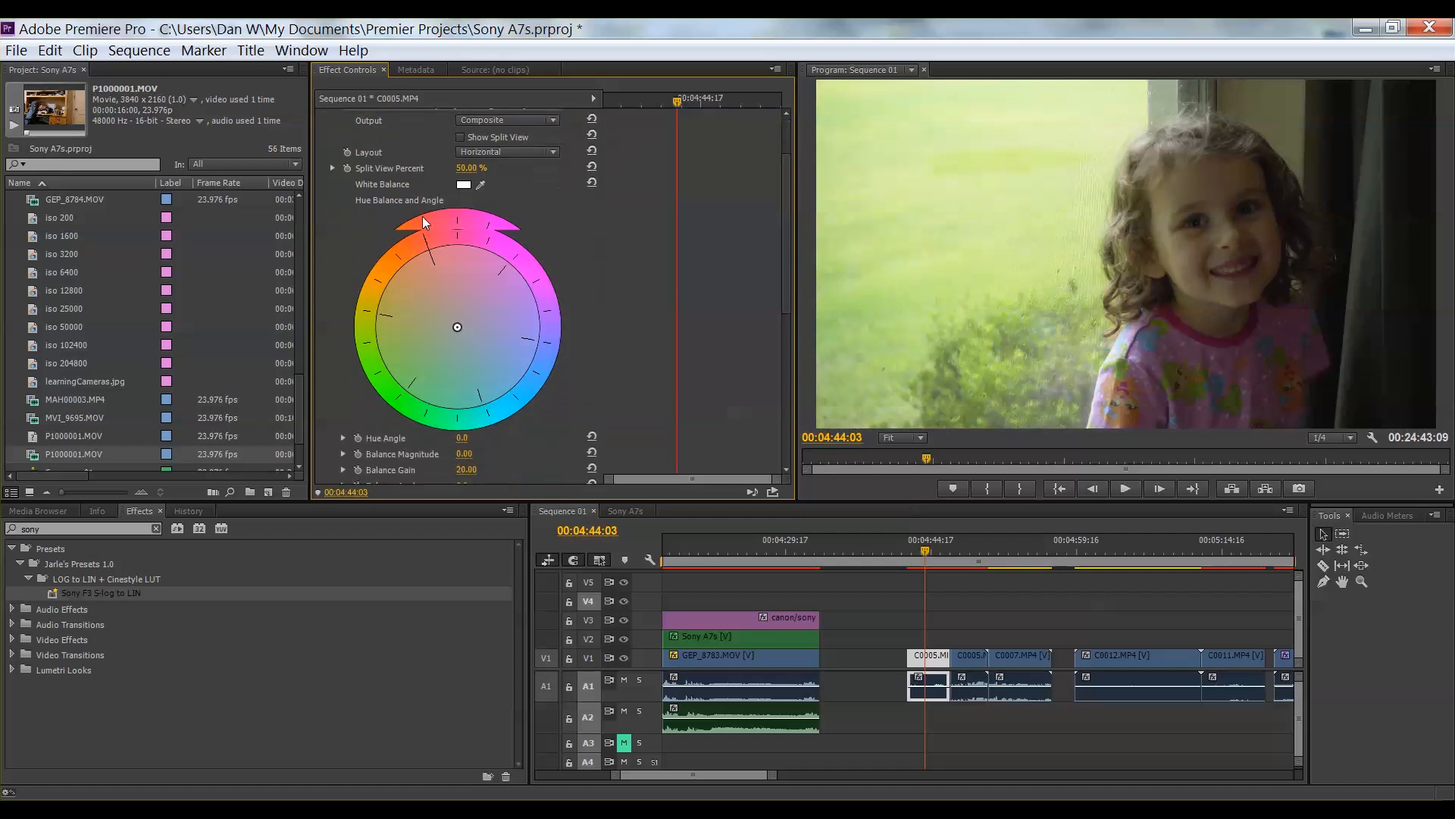
# - Set Fast Color Corrector saturation to 170 and input levels to 5.3 / 1.2 / 255
pyautogui.scroll(-3)
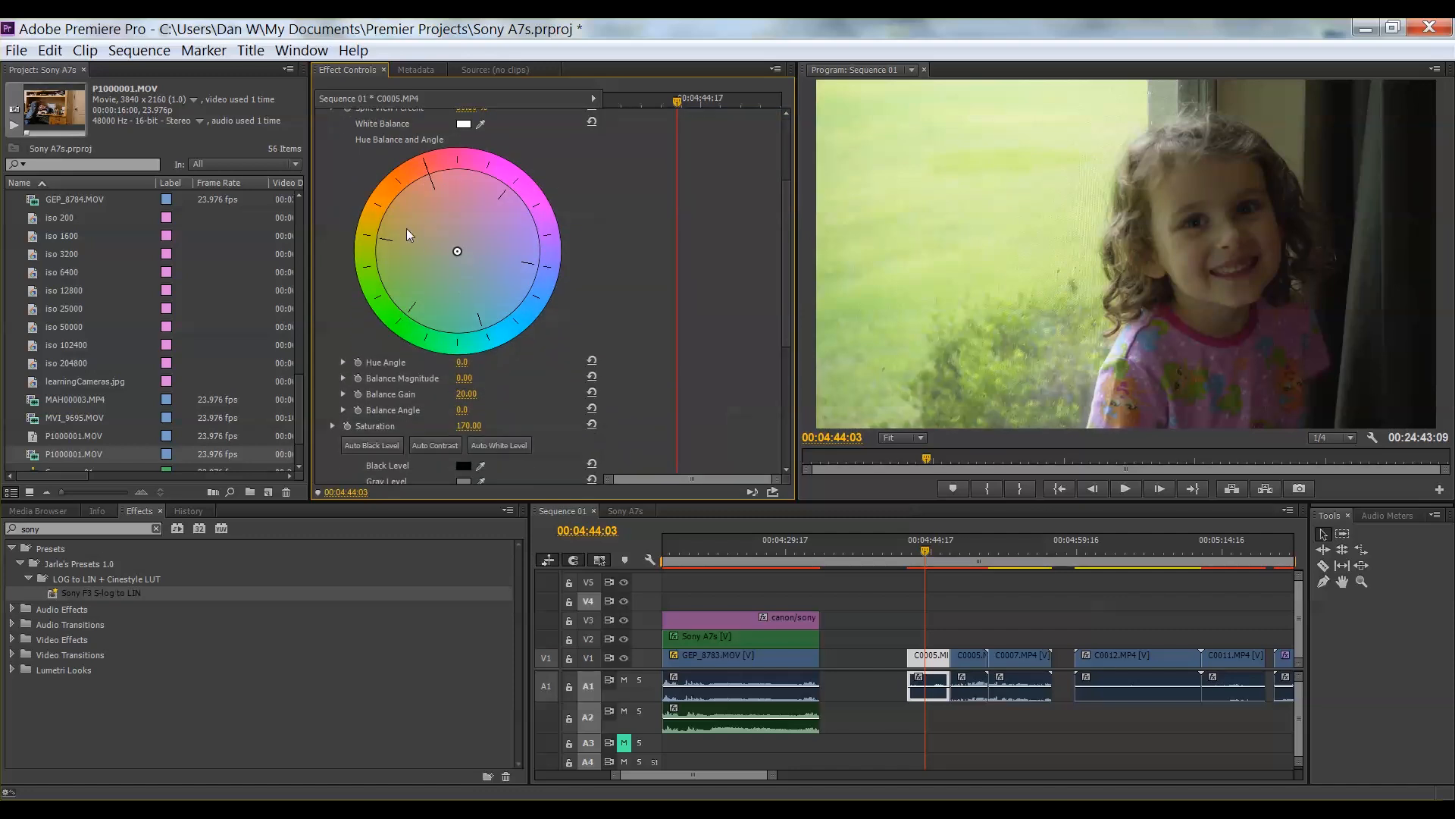
pyautogui.scroll(-3)
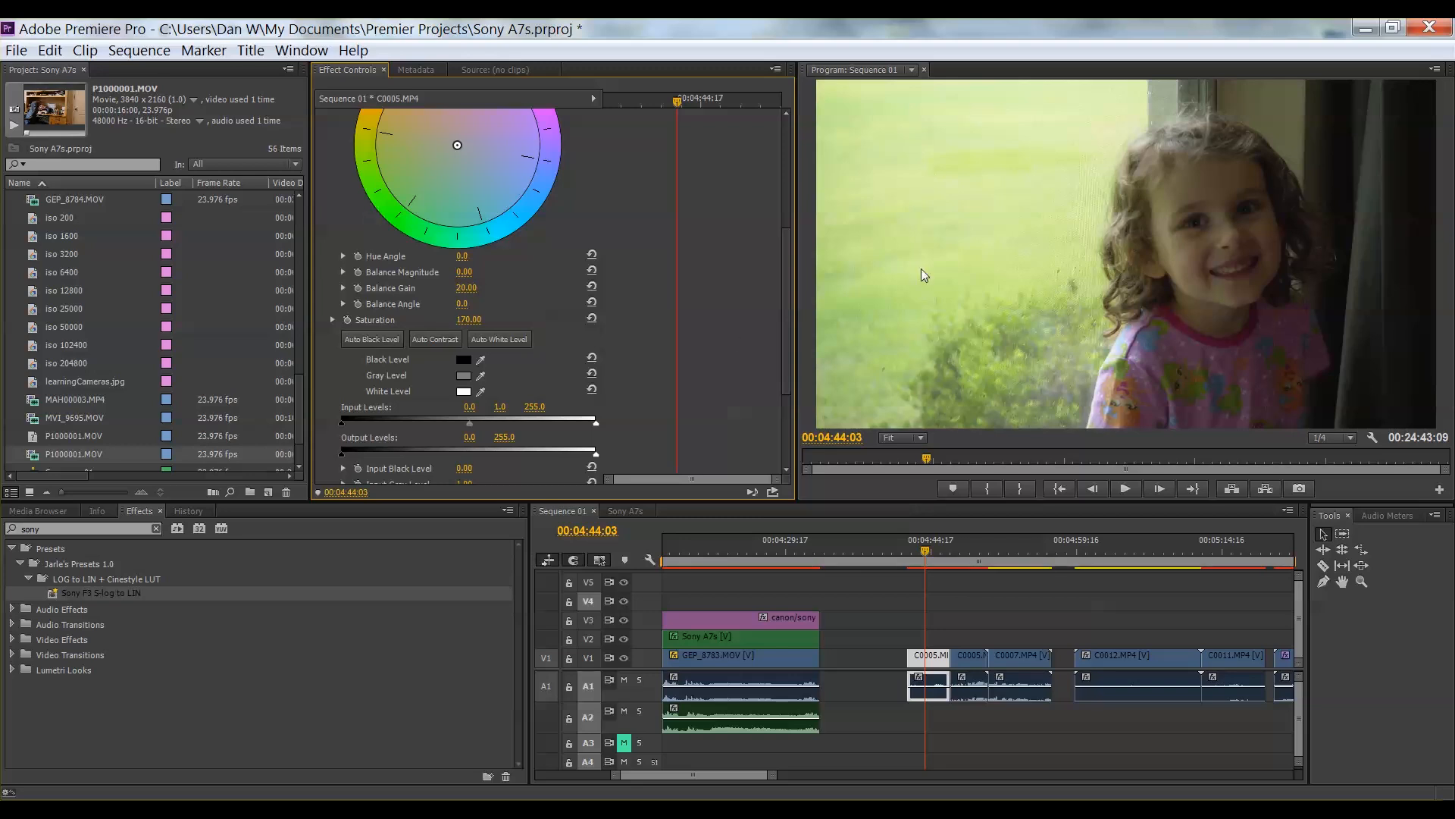
pyautogui.moveTo(1306, 392)
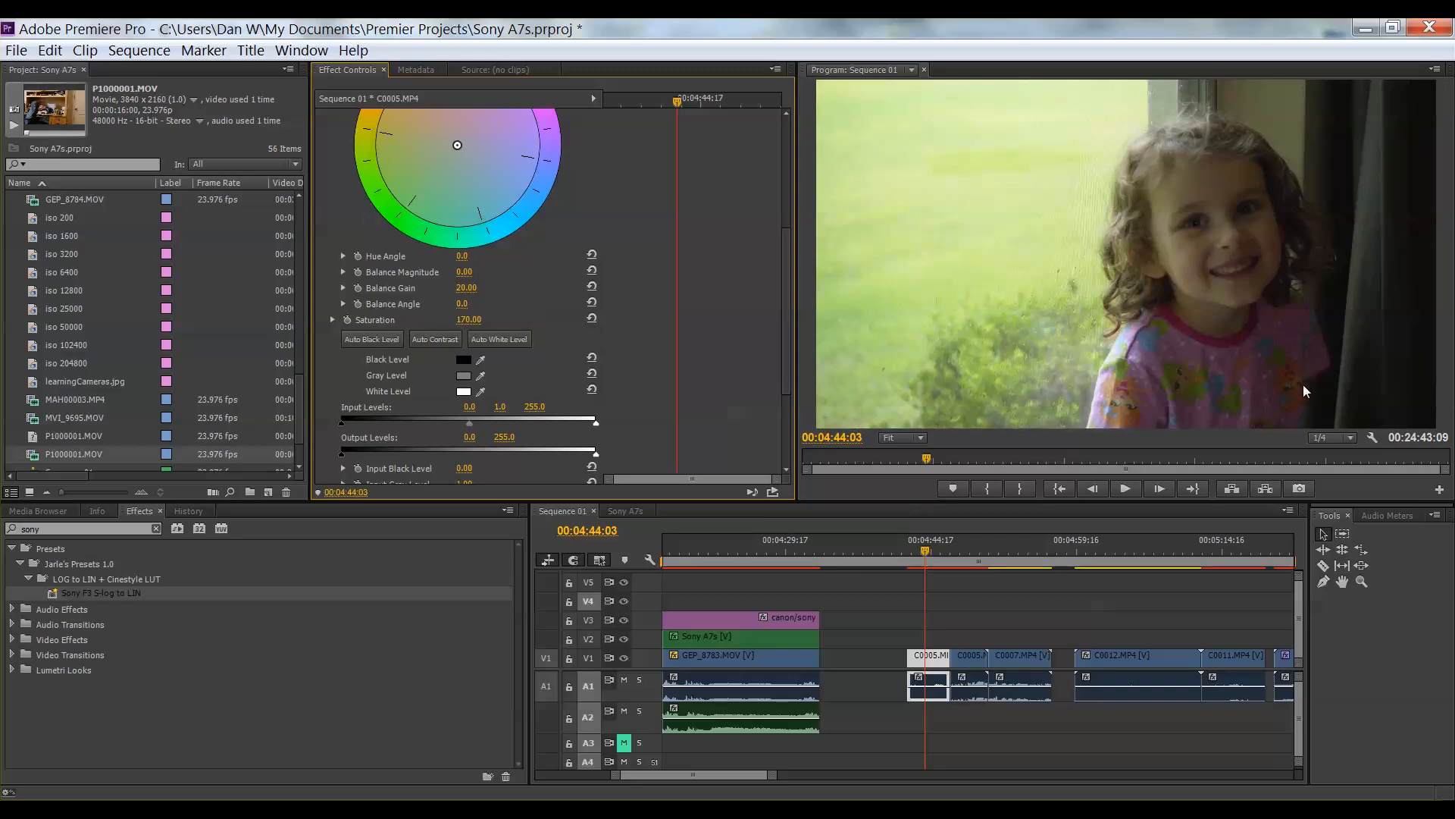
pyautogui.moveTo(1325, 230)
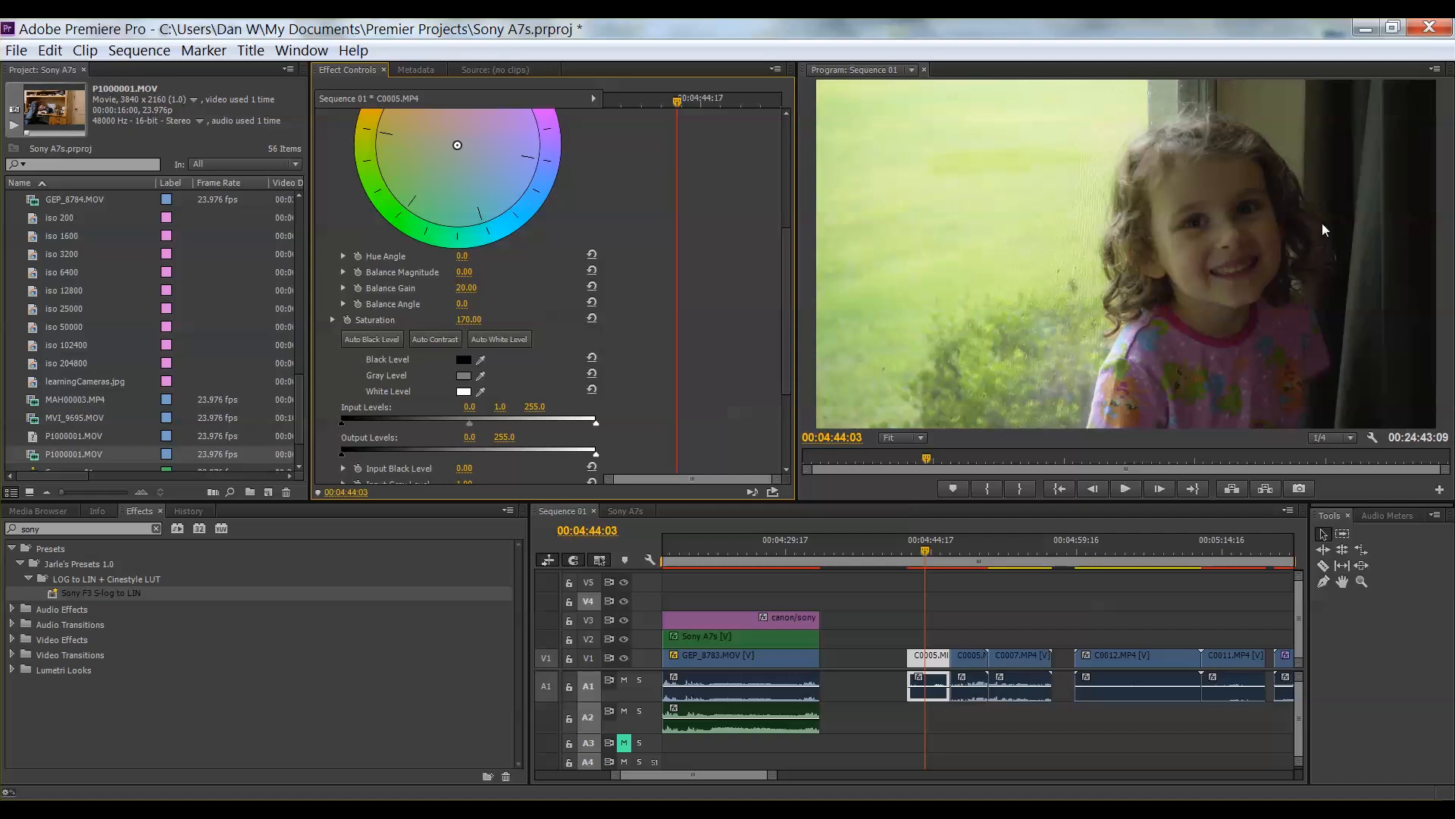
pyautogui.moveTo(1390, 145)
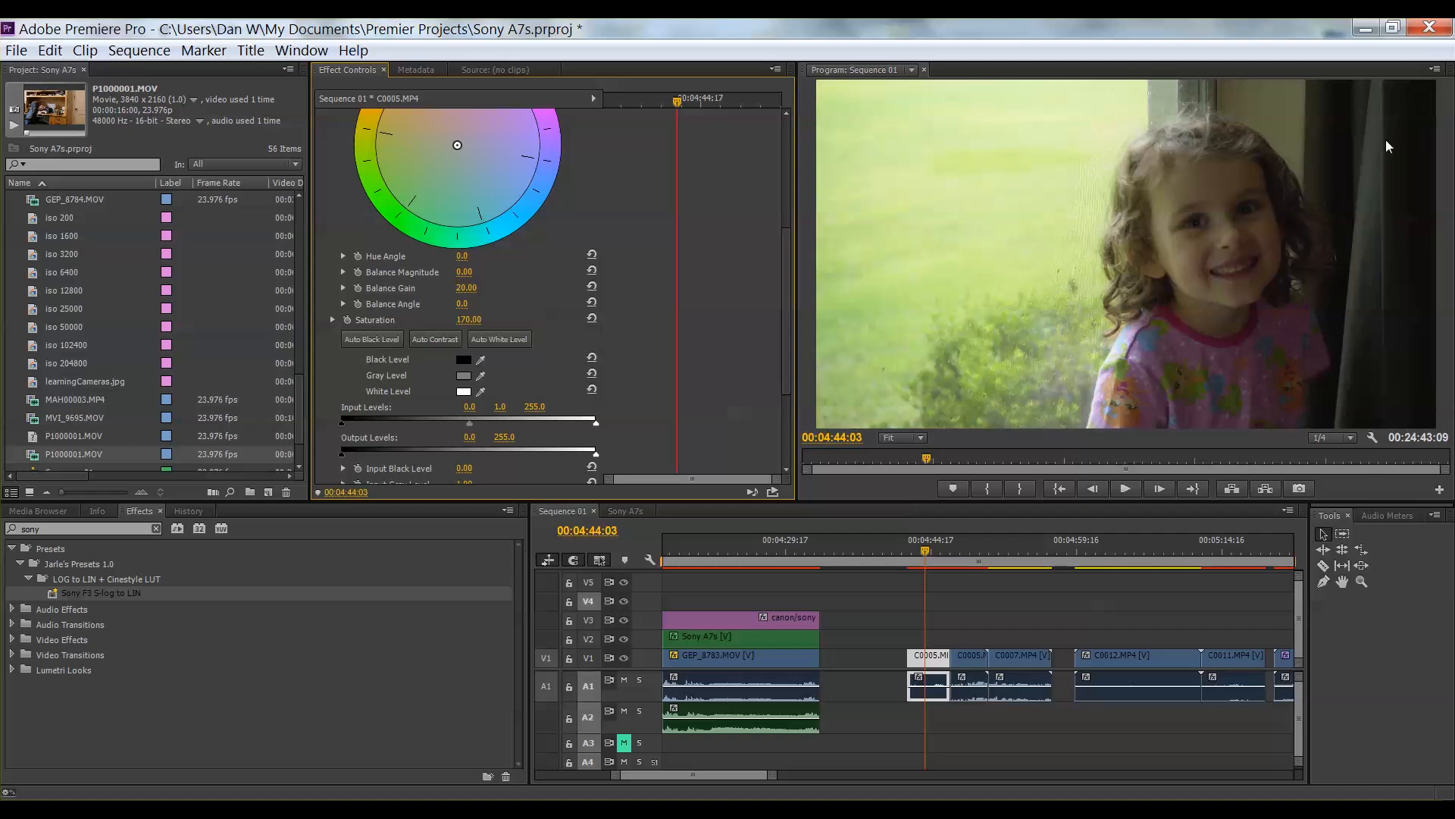
pyautogui.moveTo(532, 369)
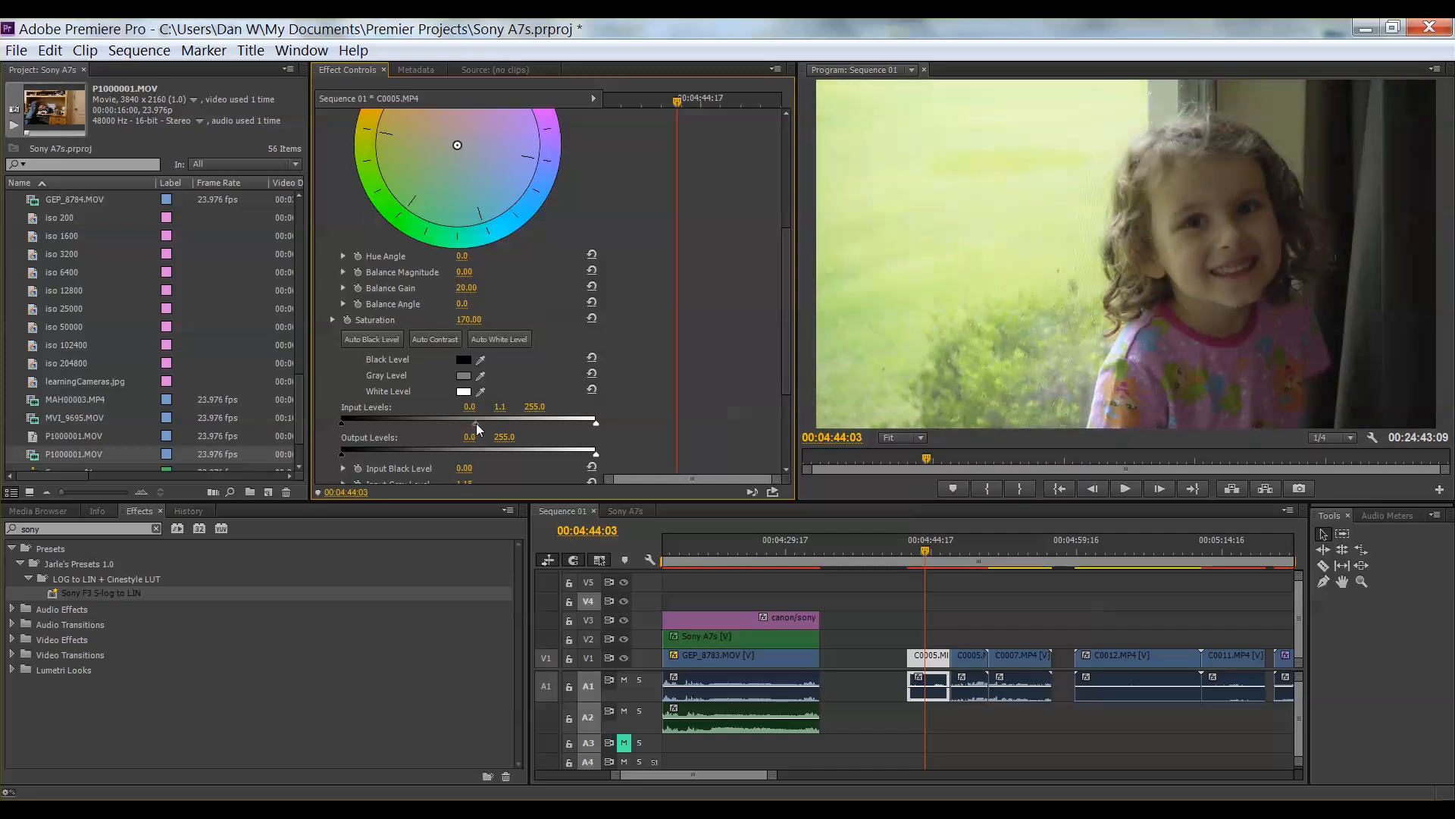
pyautogui.moveTo(498, 423); pyautogui.dragTo(519, 423)
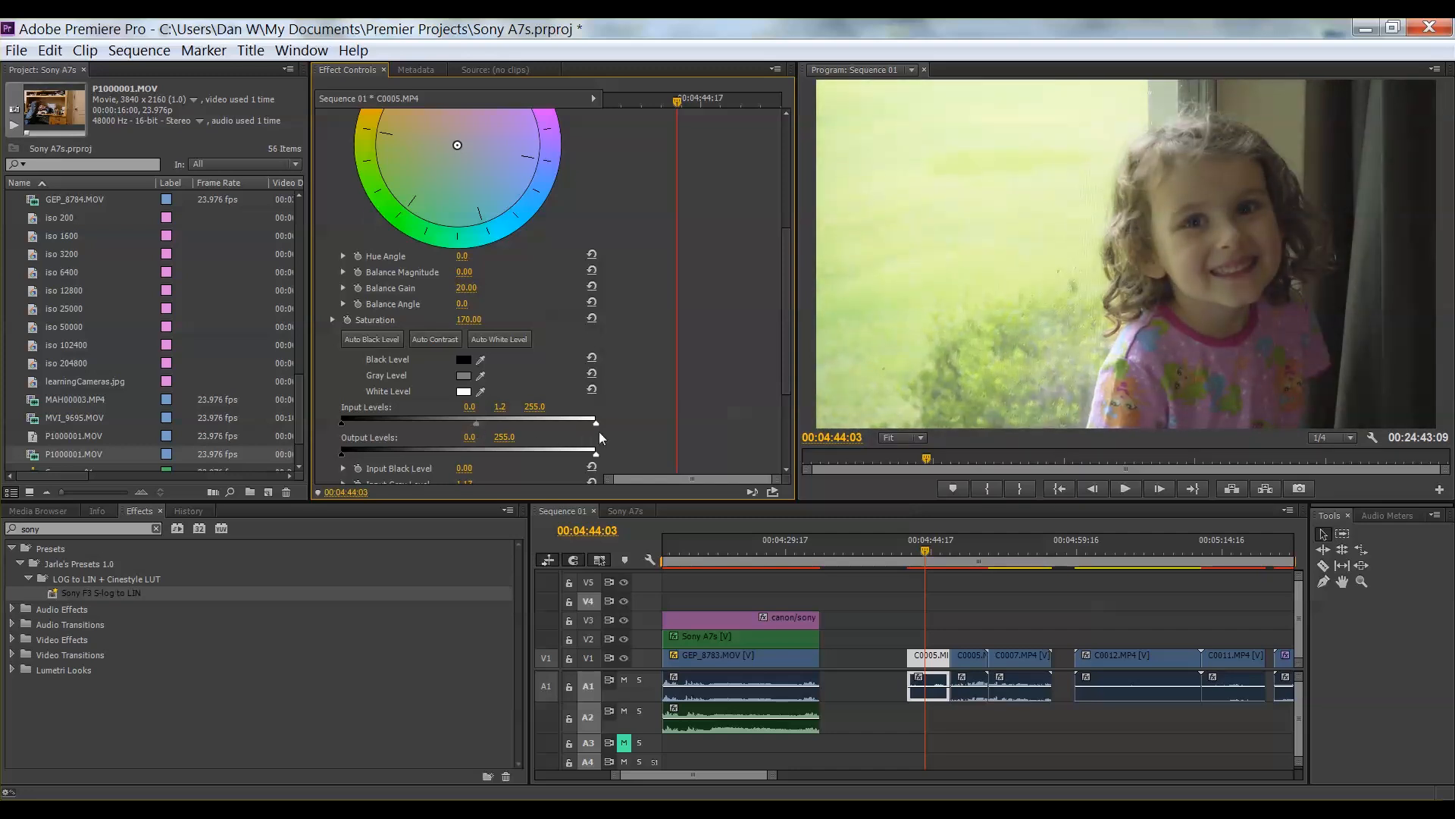
pyautogui.moveTo(345, 426)
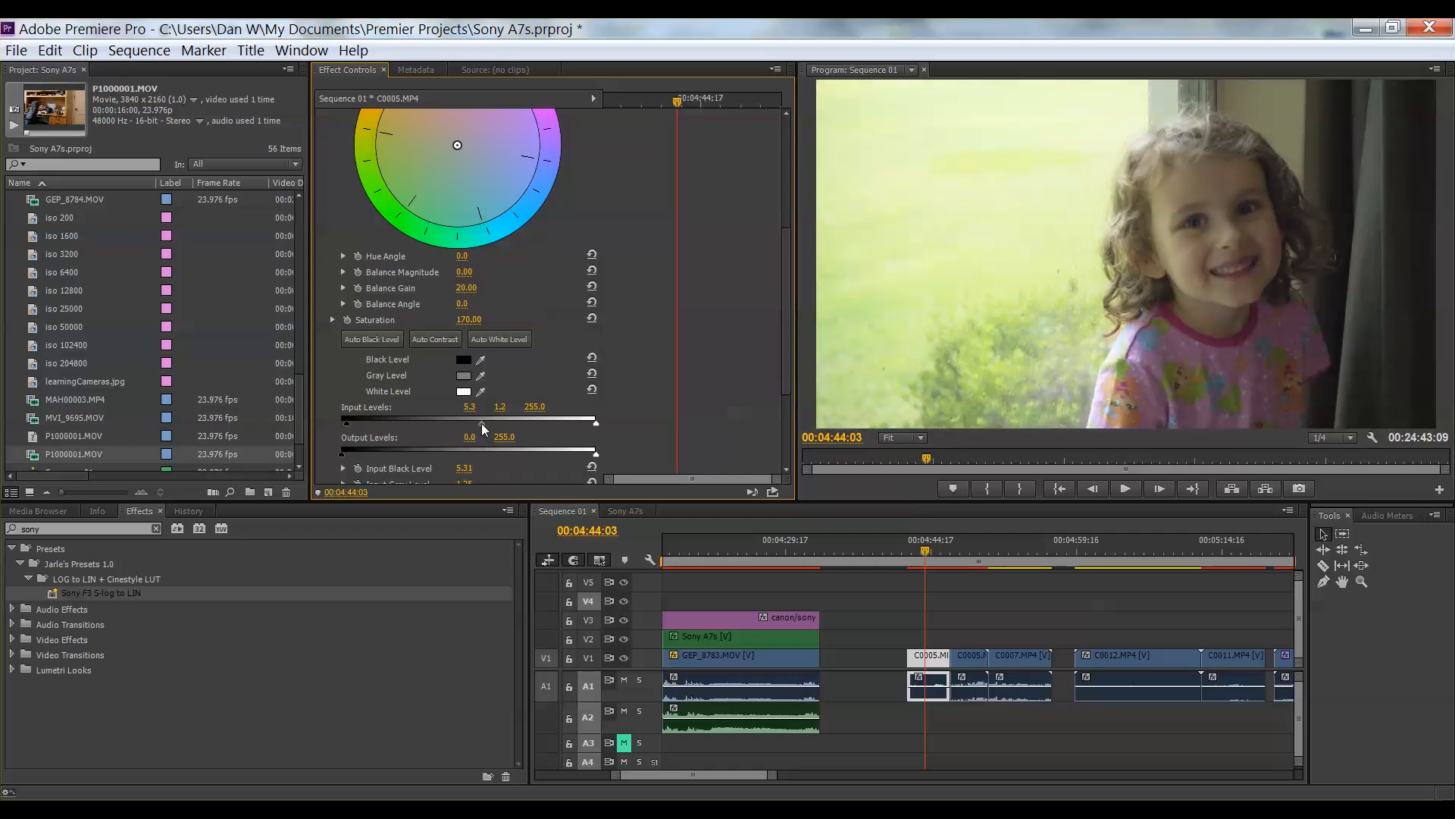
pyautogui.scroll(-3)
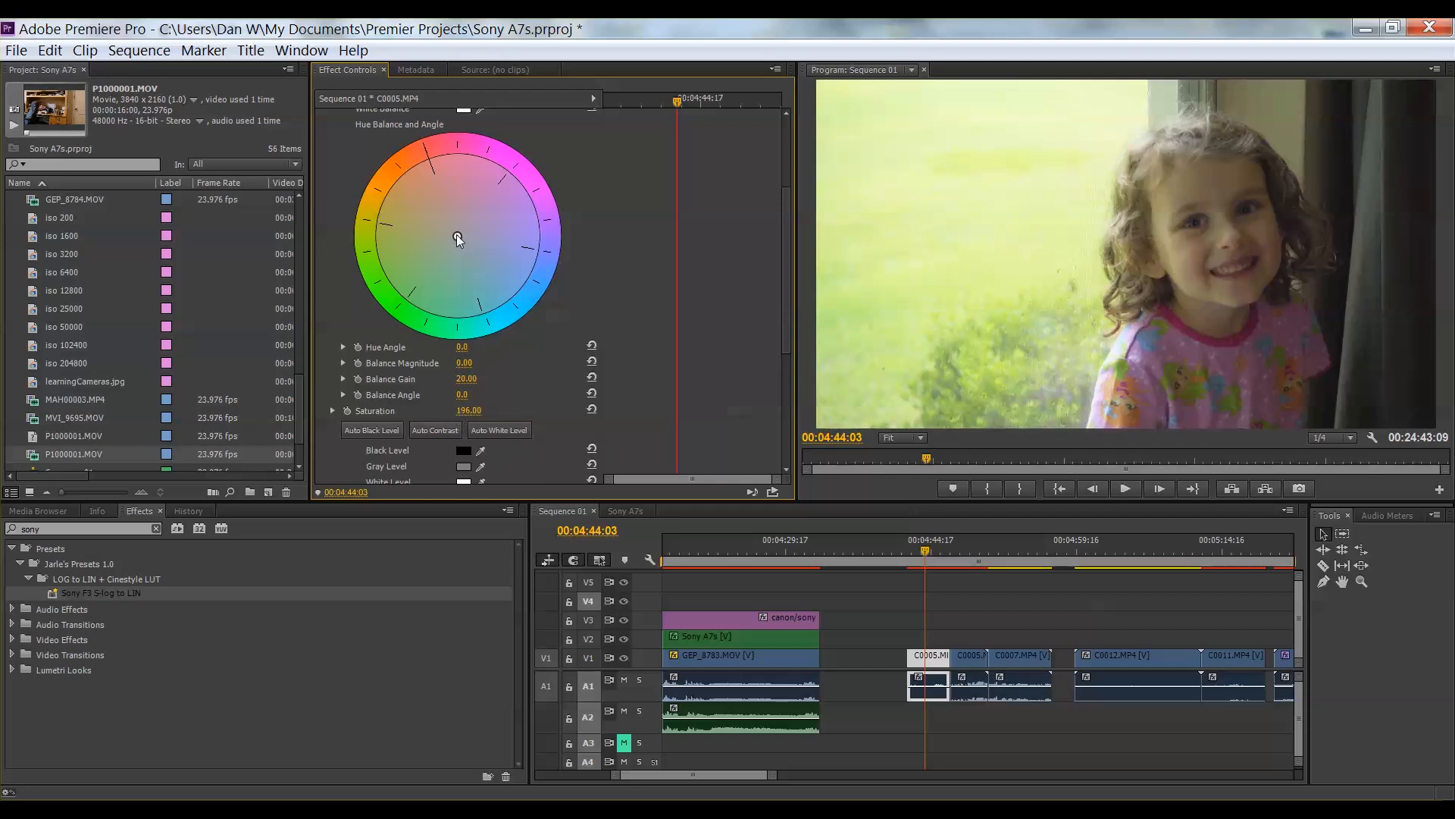
# - Warm the clip with Hue Balance magnitude 4.97 at -101.3°, saturation 196
pyautogui.moveTo(454, 237); pyautogui.dragTo(458, 234)
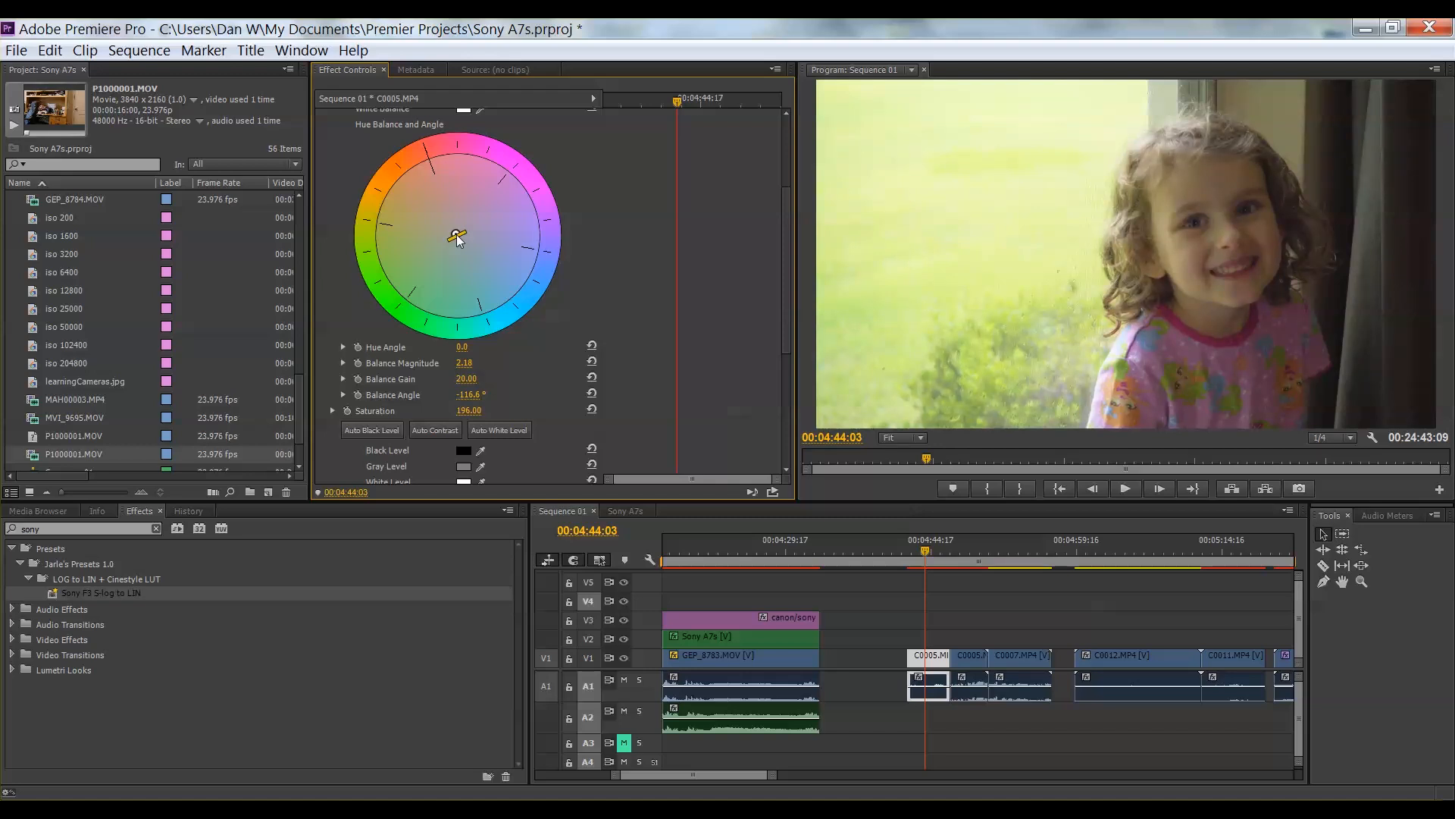
pyautogui.moveTo(1018, 313)
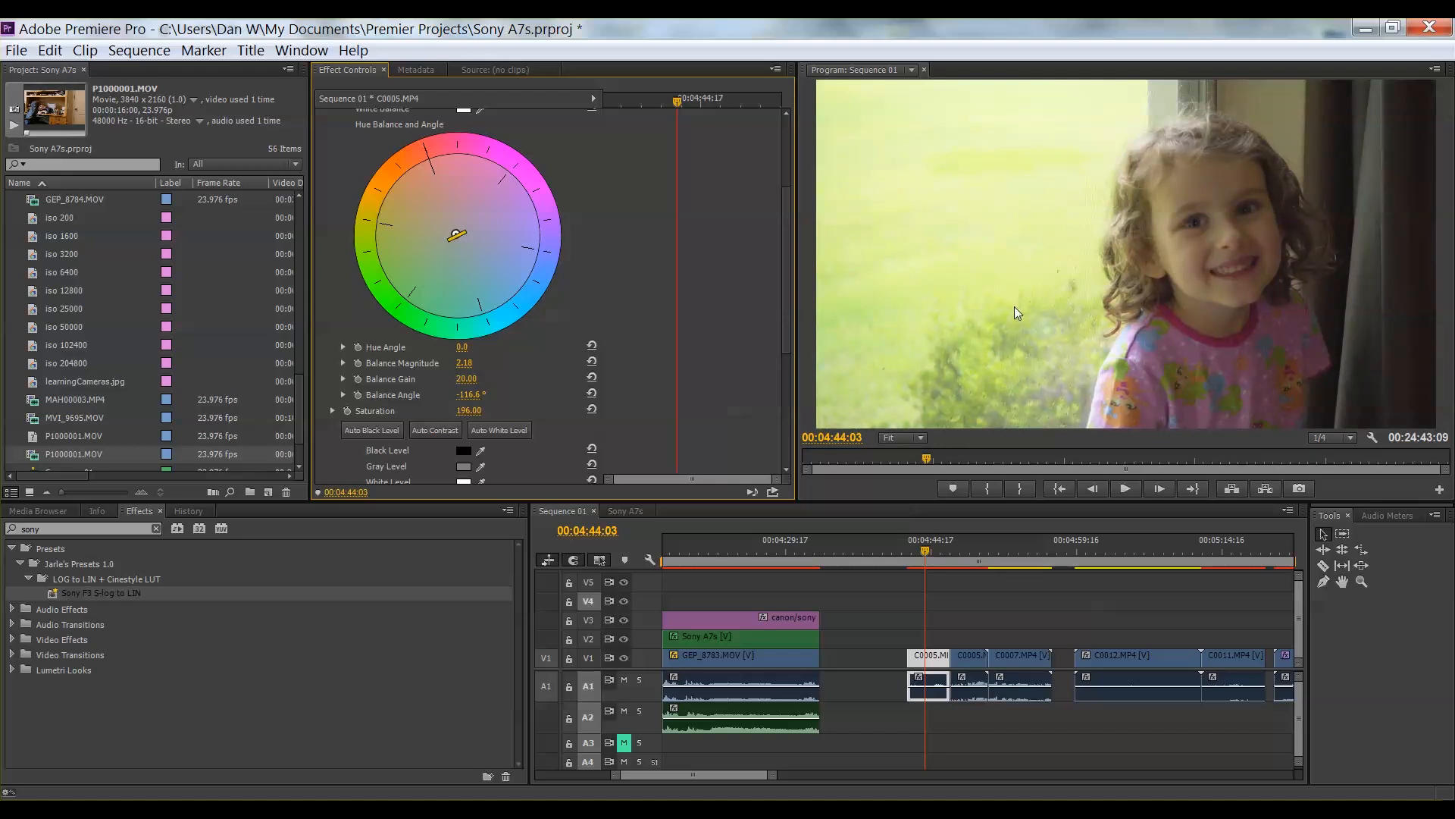
pyautogui.moveTo(456, 234); pyautogui.dragTo(455, 231)
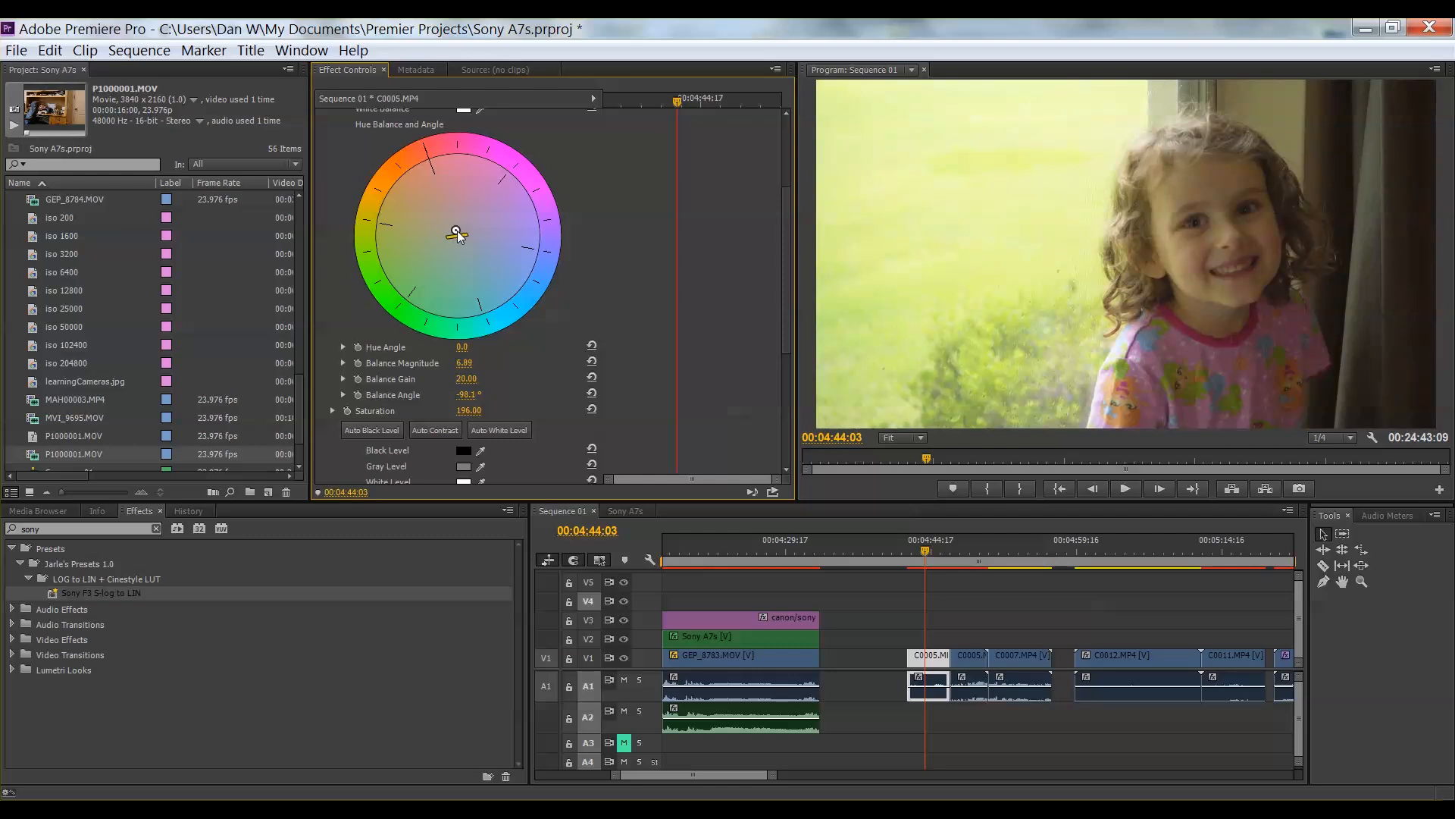
pyautogui.moveTo(456, 231); pyautogui.dragTo(455, 236)
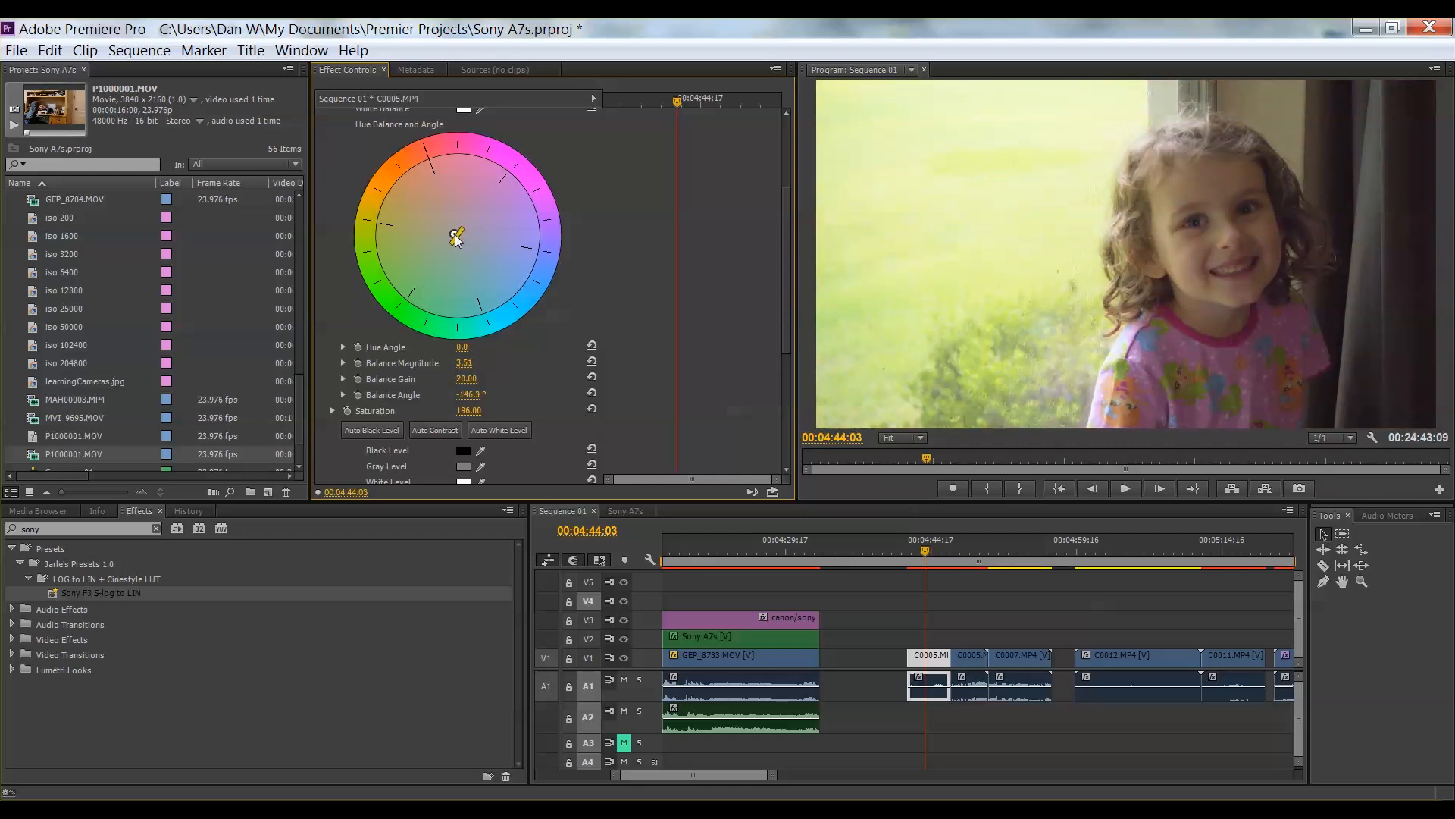
pyautogui.moveTo(456, 237); pyautogui.dragTo(456, 235)
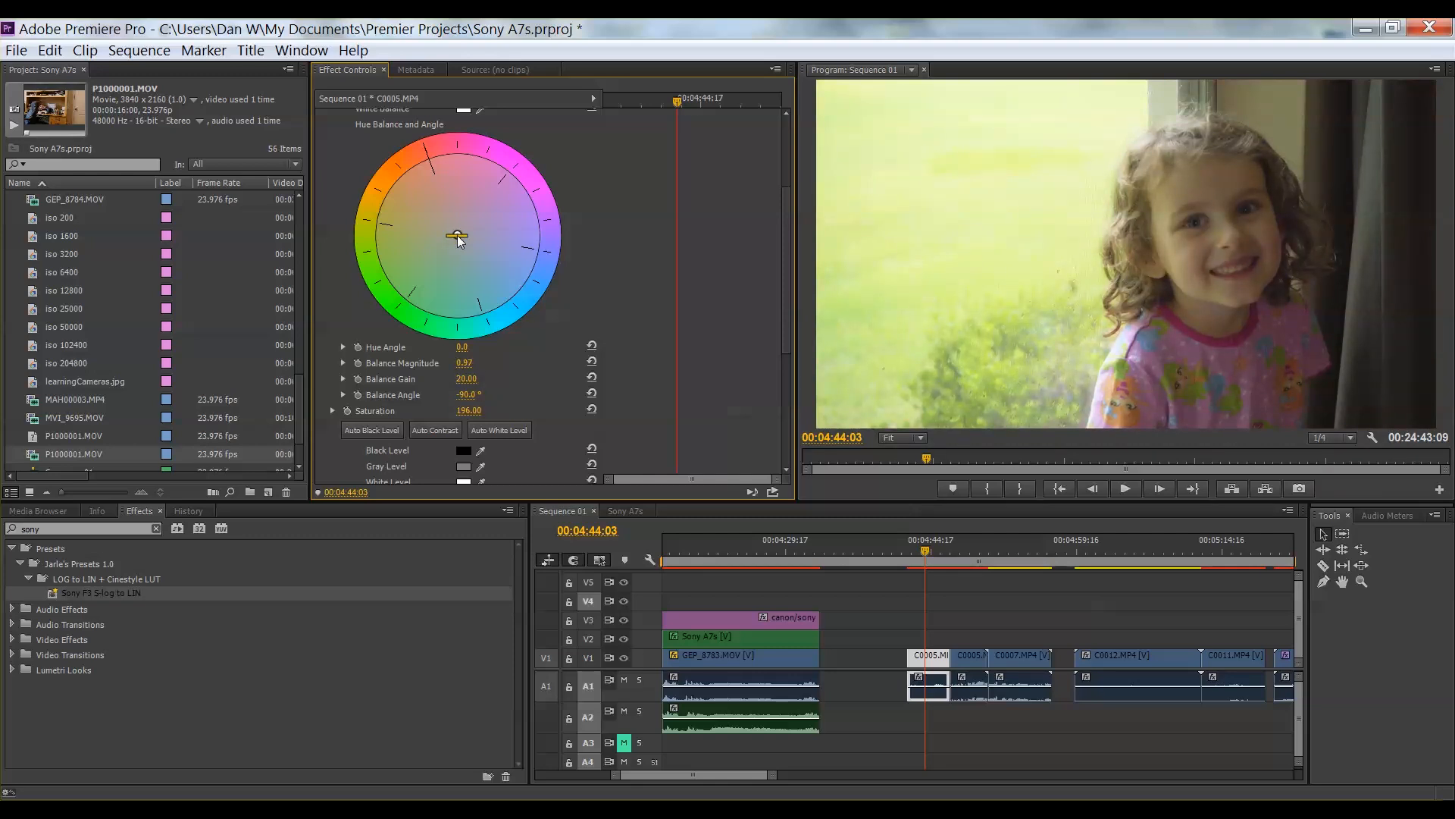
pyautogui.moveTo(456, 234); pyautogui.dragTo(455, 233)
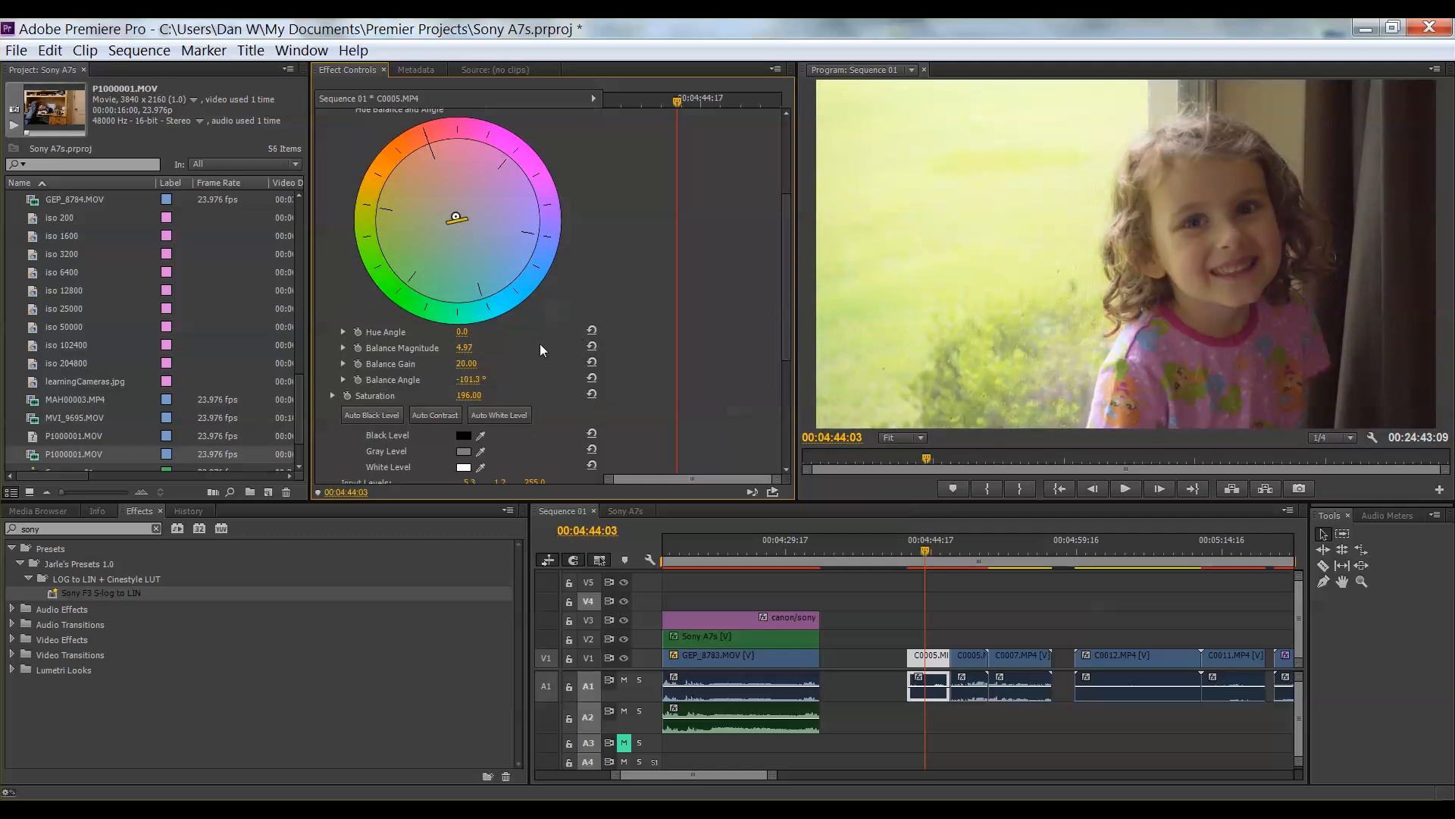
pyautogui.scroll(-3)
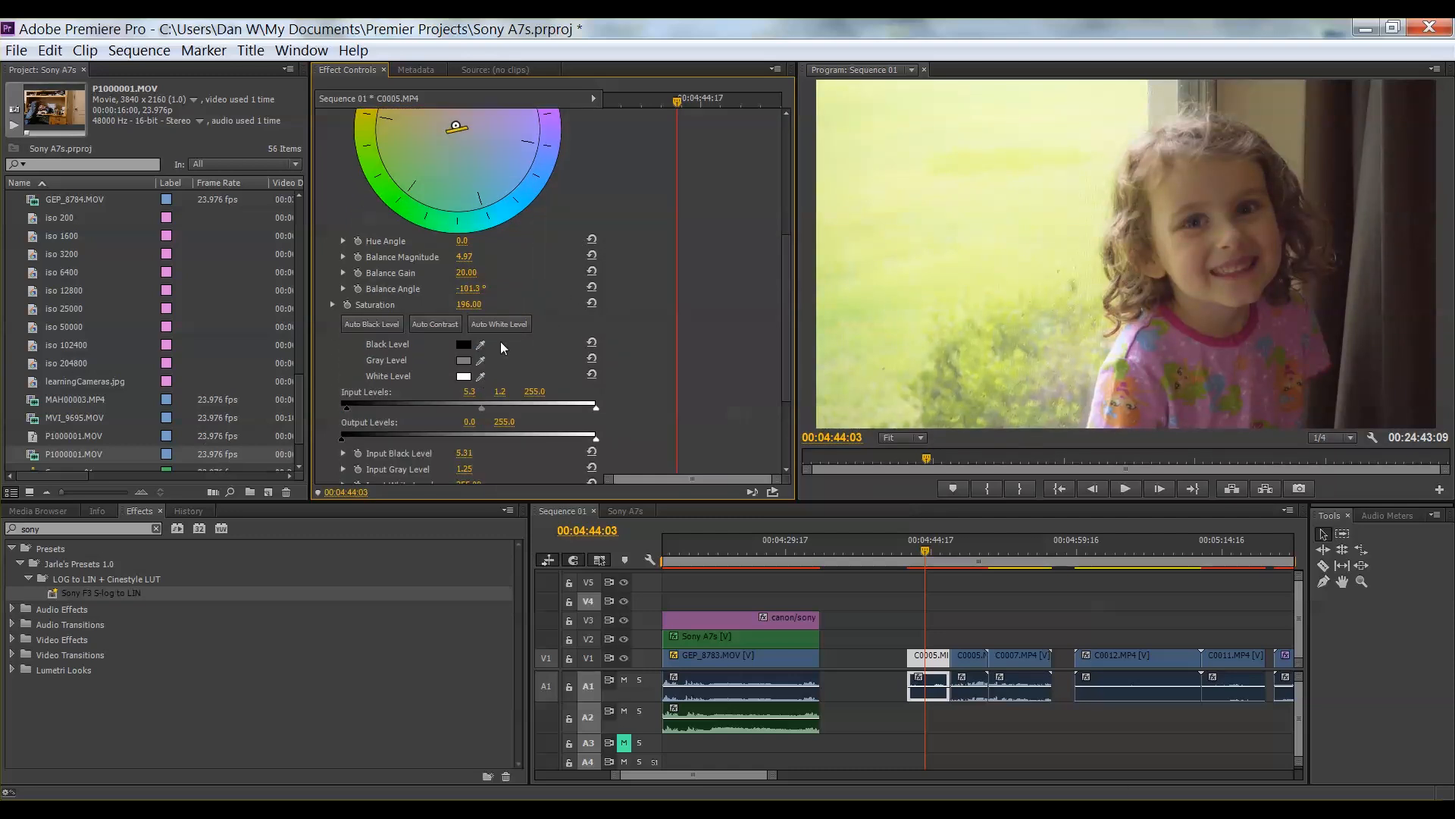
# - Nudge input gray level to 1.27 and apply Sharpen with amount 18
pyautogui.moveTo(480, 407); pyautogui.dragTo(483, 410)
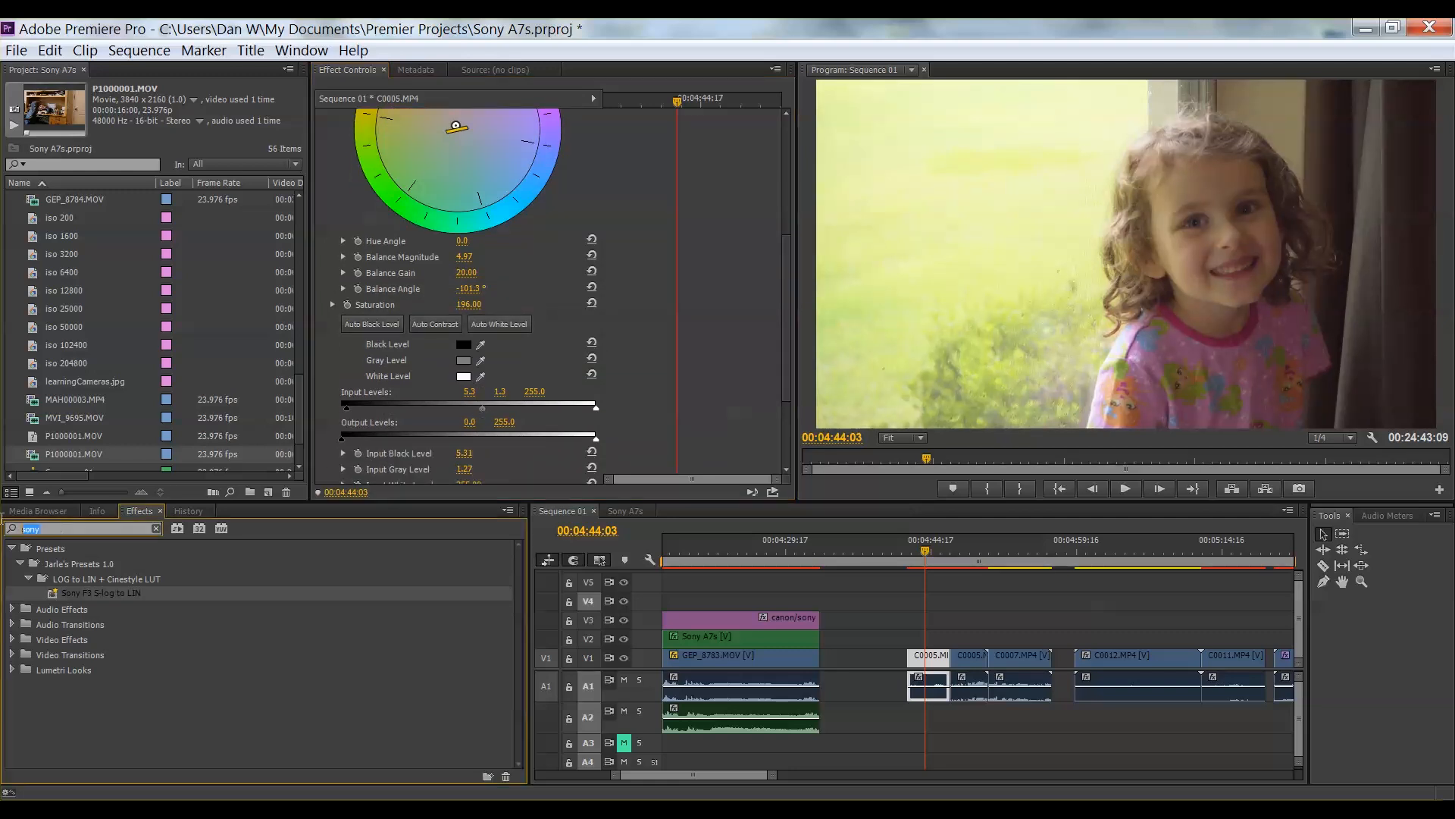
pyautogui.write('sharpen')
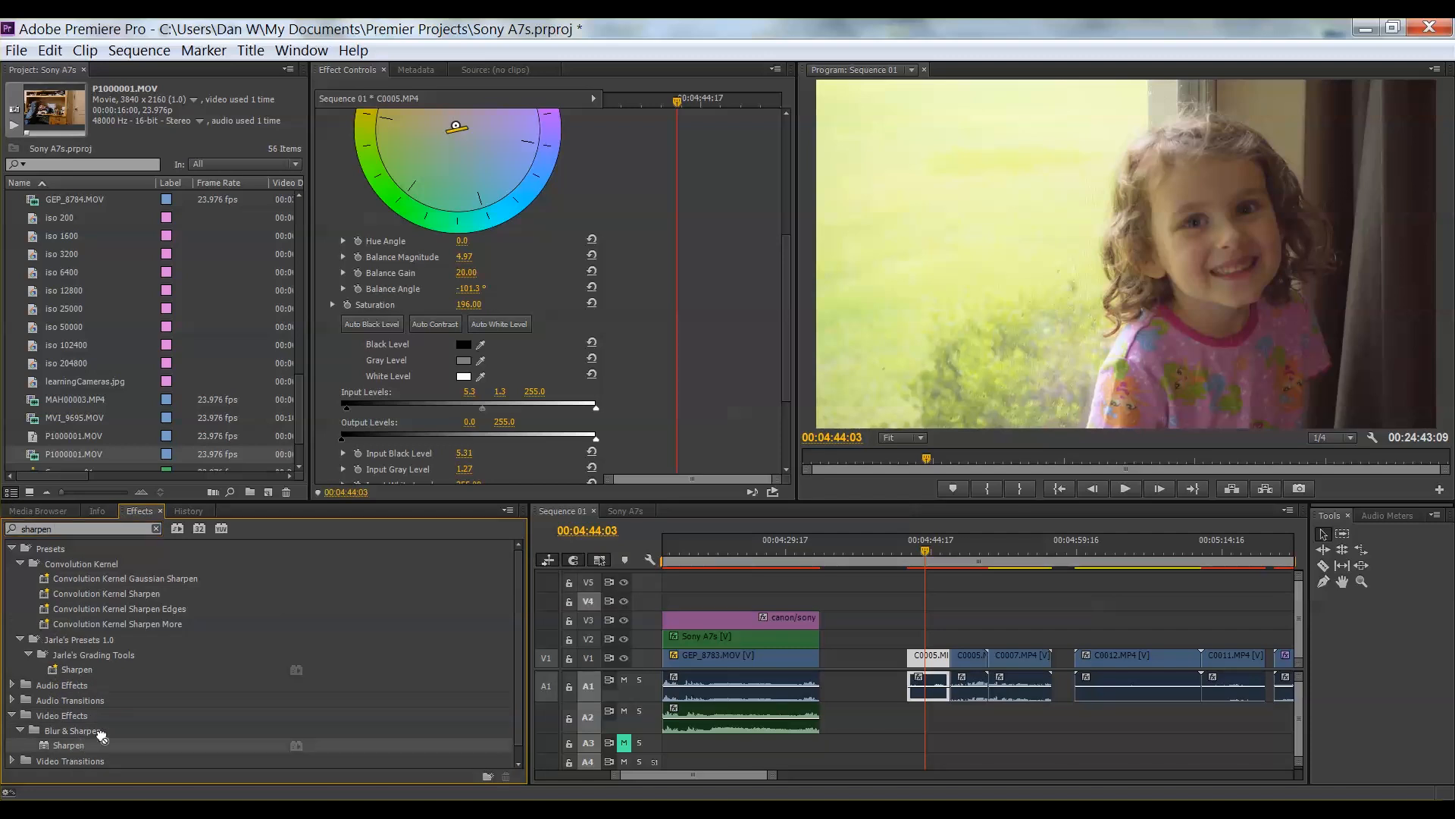
pyautogui.moveTo(449, 399)
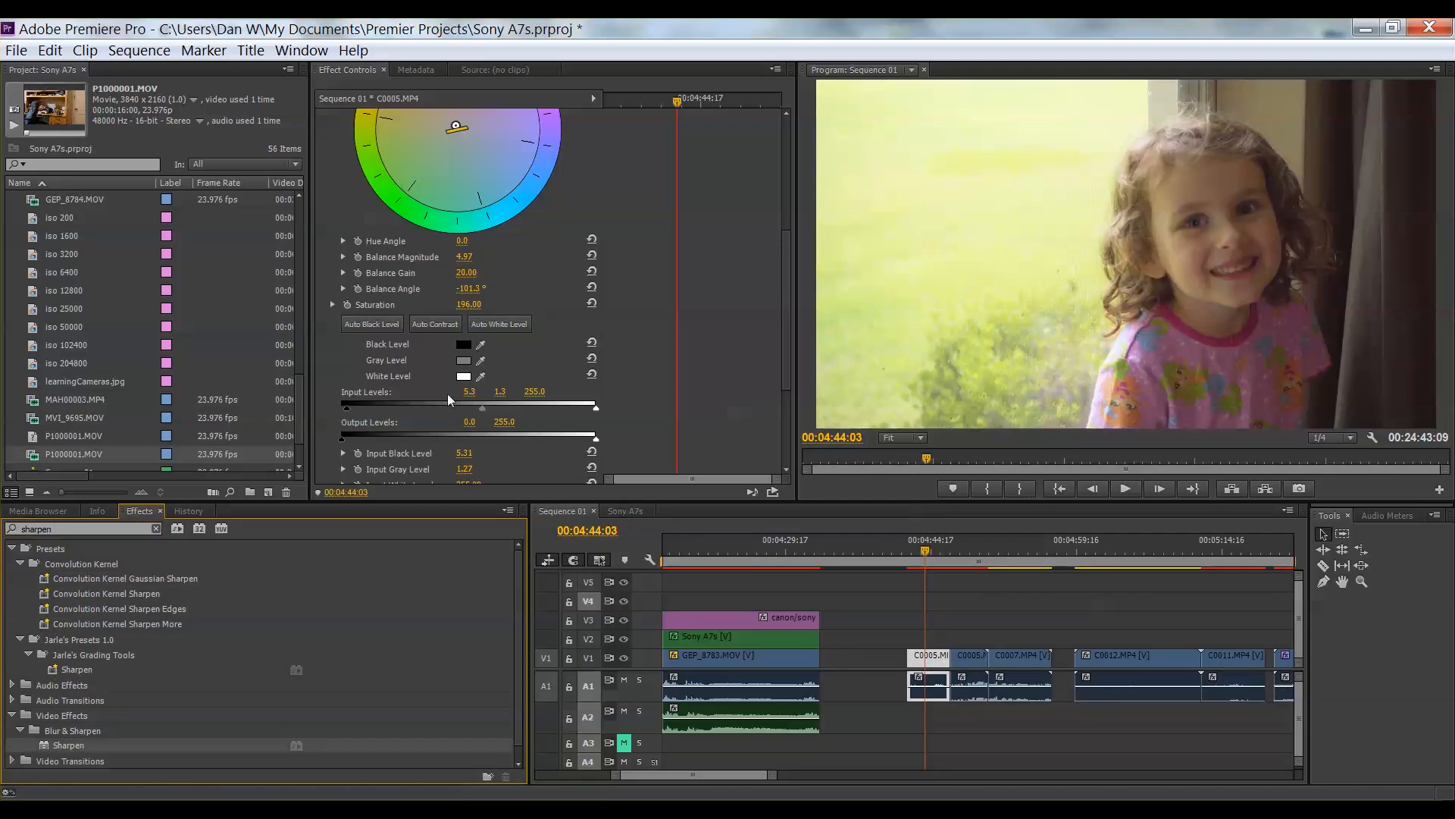
pyautogui.scroll(-3)
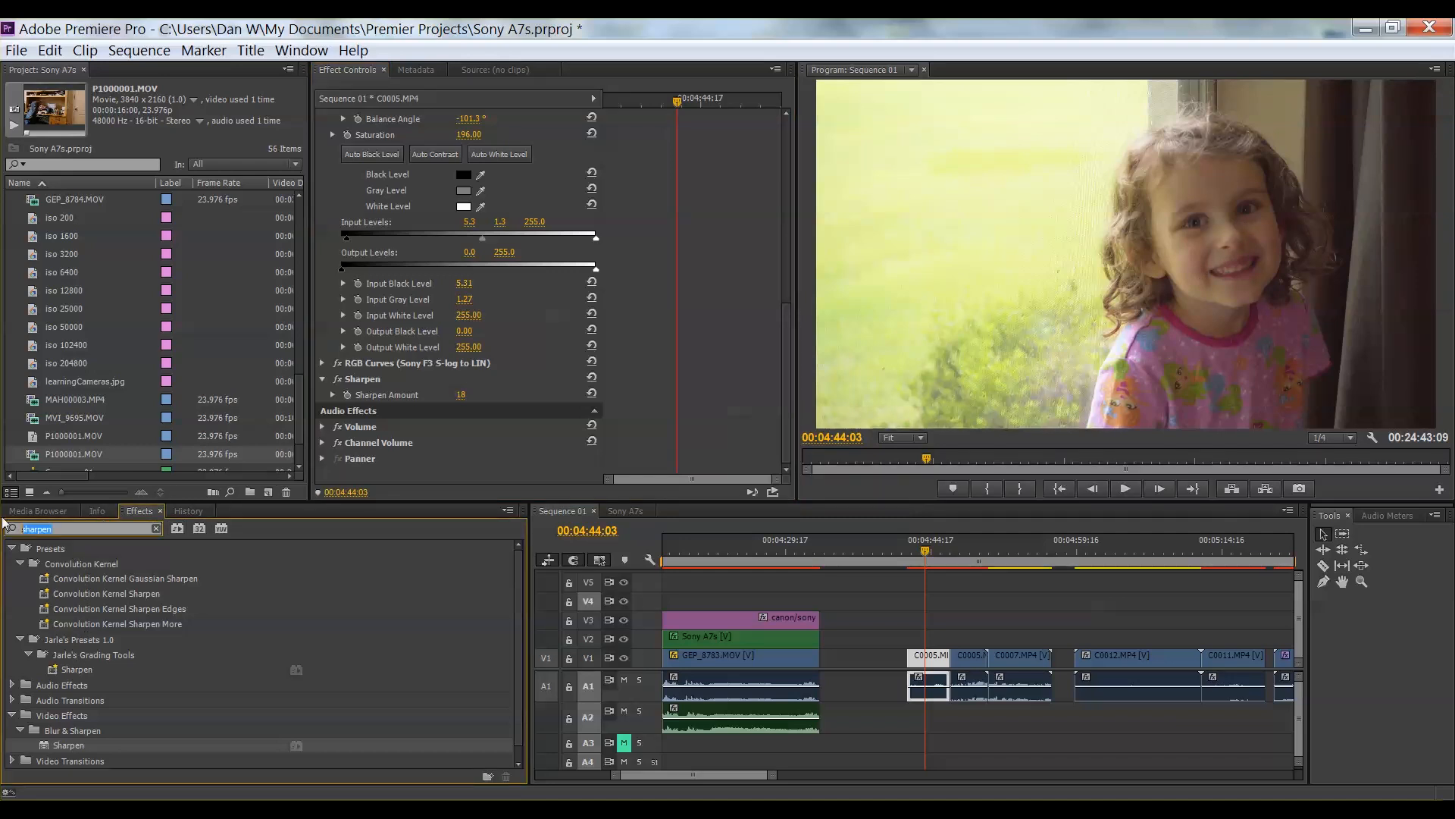
pyautogui.write('contra')
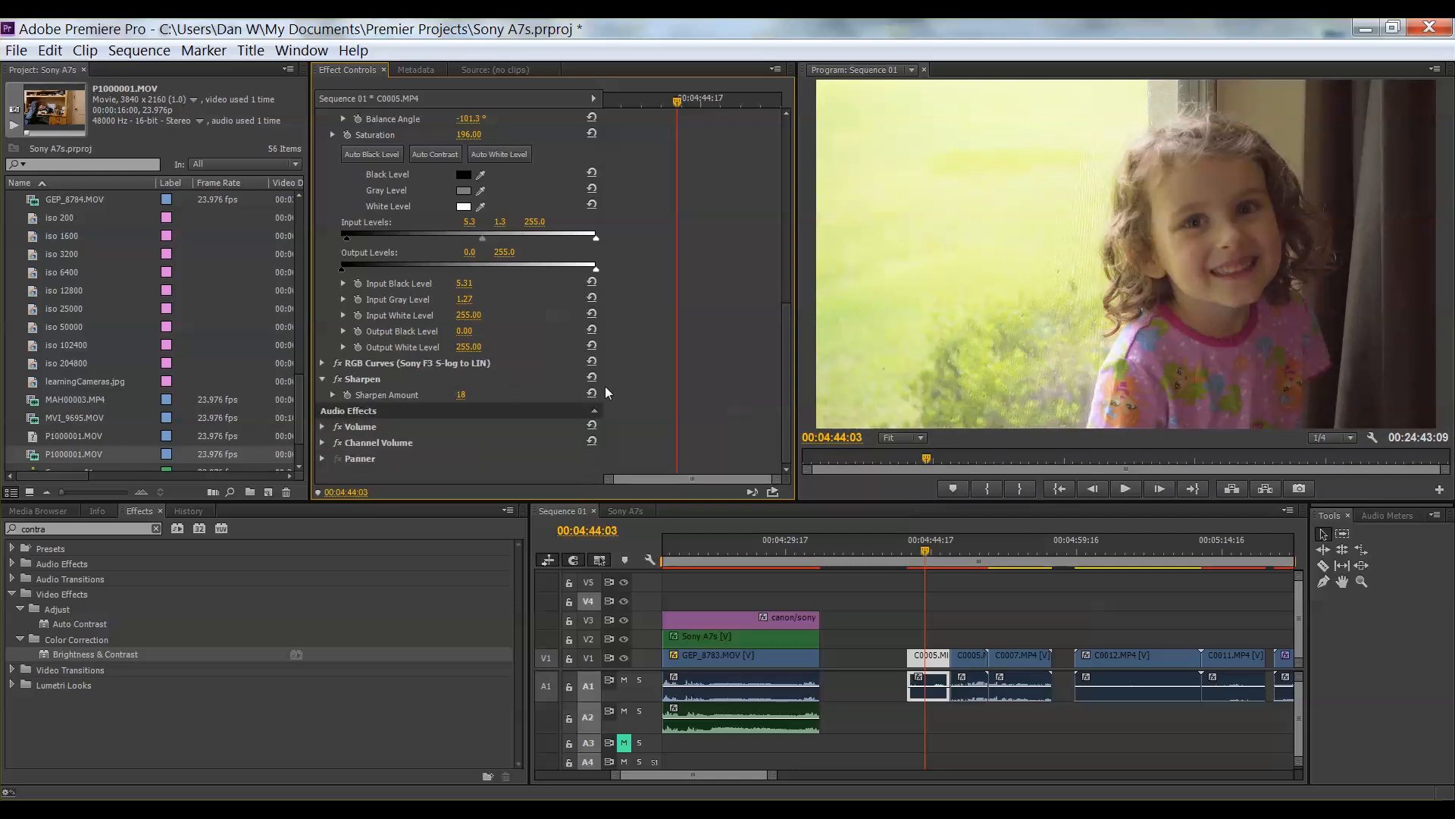
pyautogui.click(1011, 548)
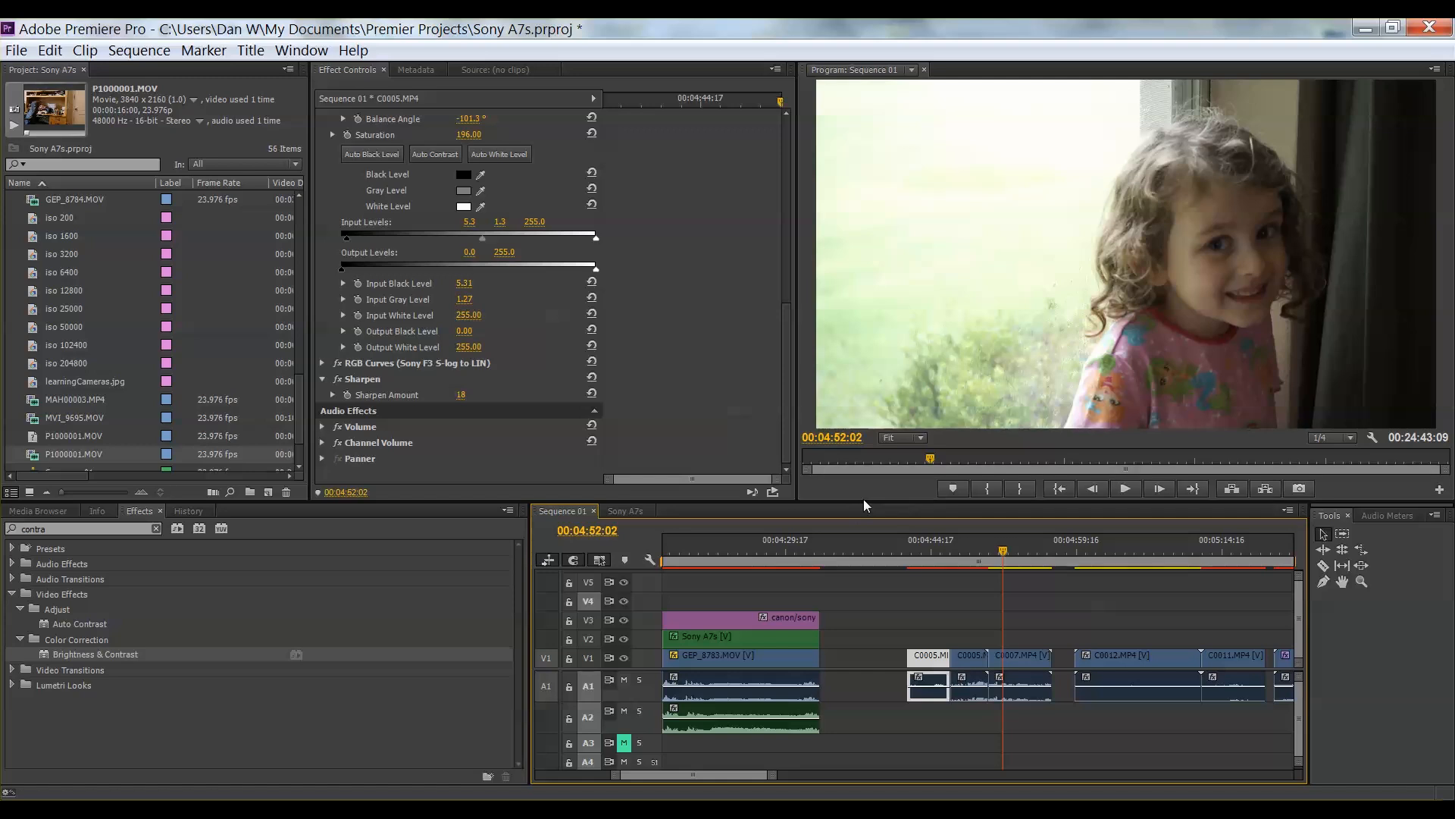
pyautogui.click(932, 550)
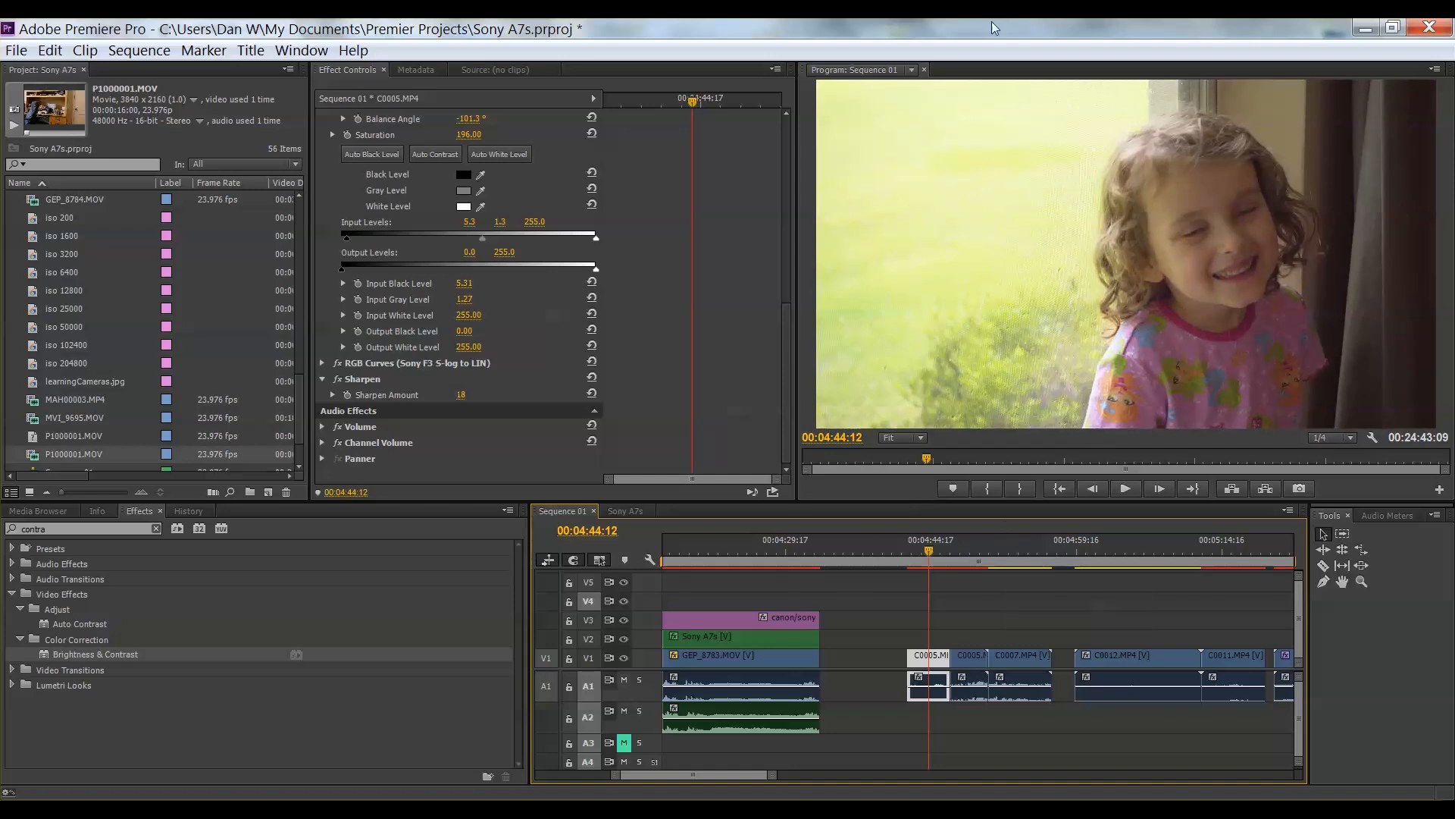
pyautogui.click(1034, 551)
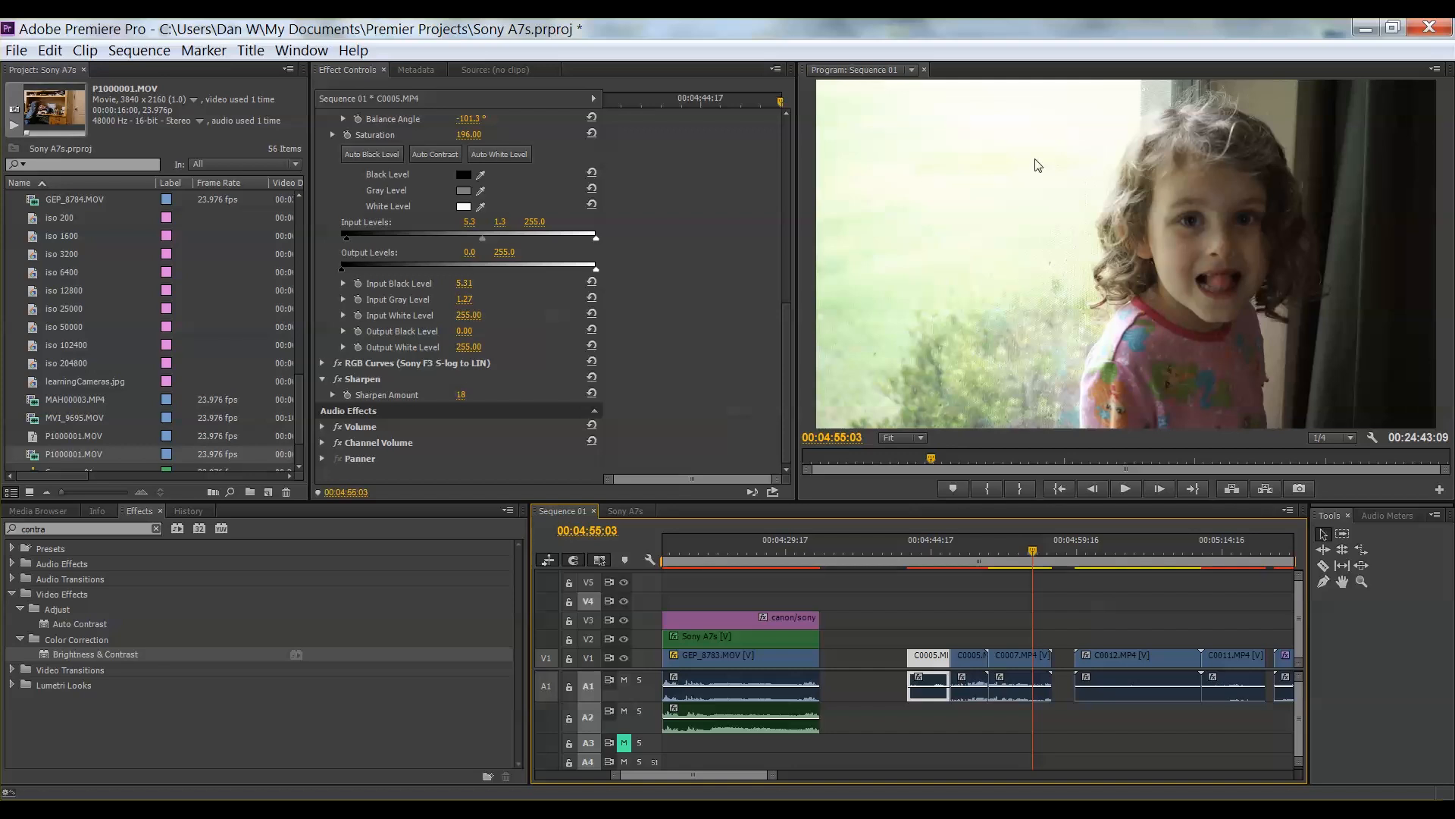
pyautogui.click(920, 550)
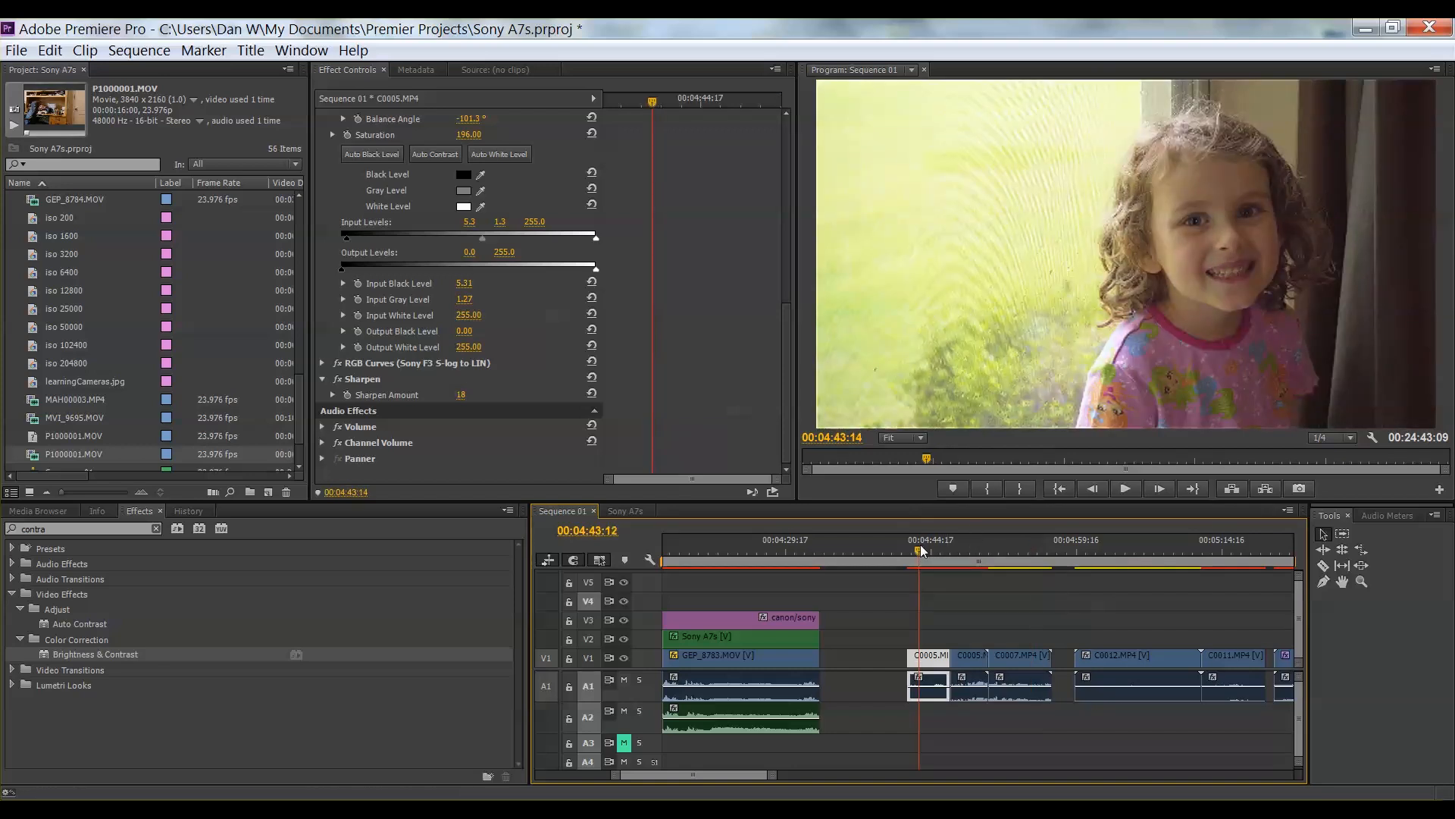